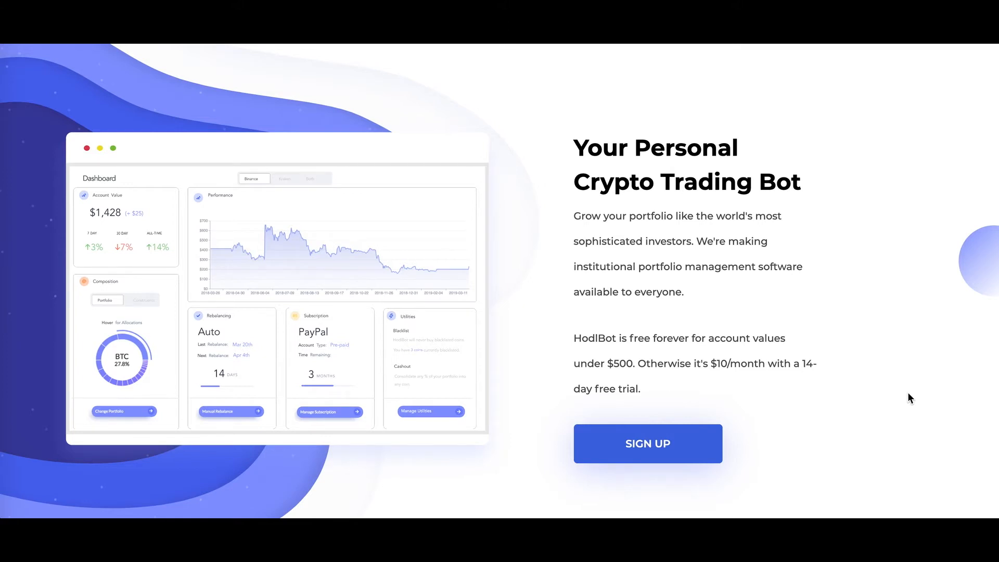
- Go from the HodlBot landing page to the Sign Up form
click(646, 444)
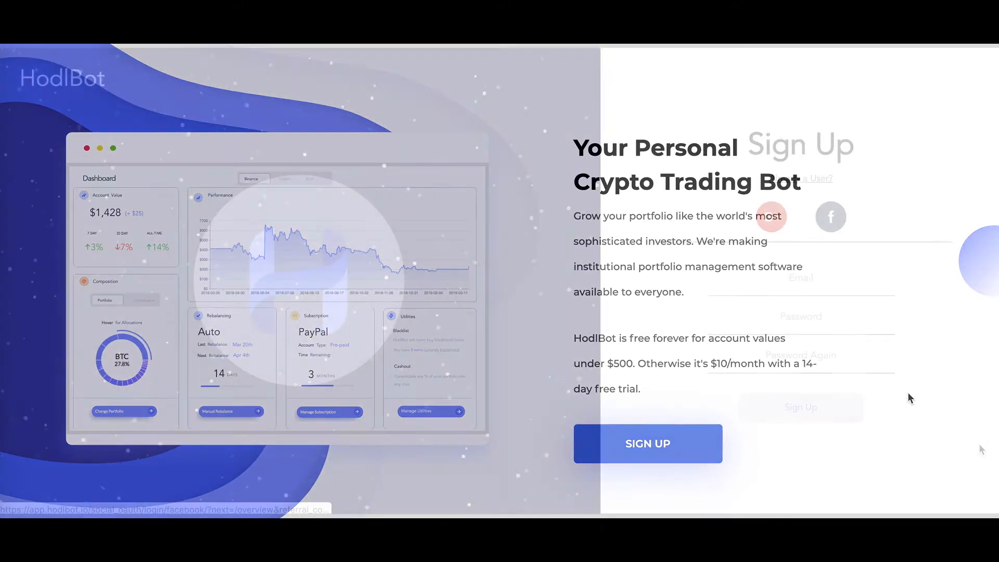
click(646, 443)
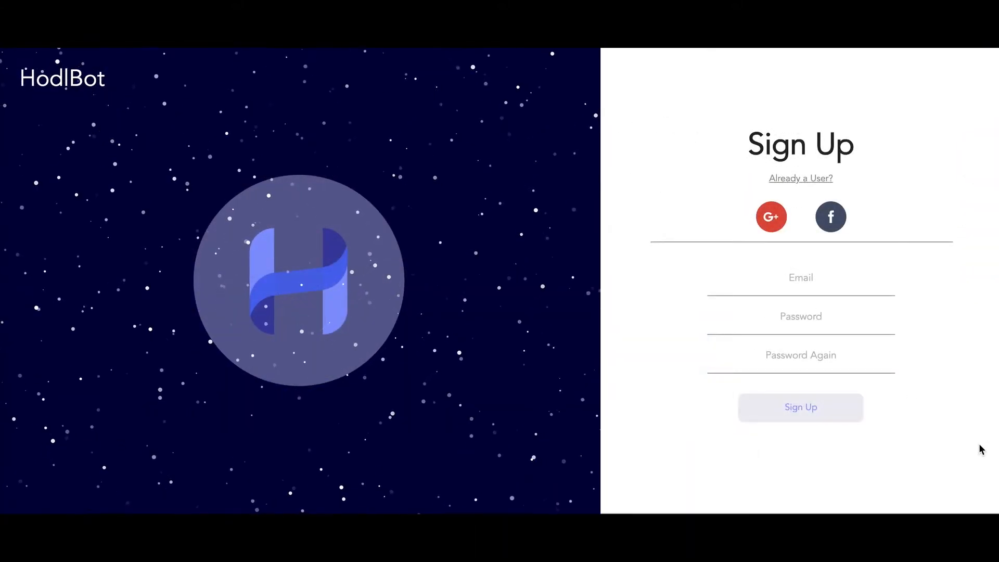
- Sign in and start the onboarding tour through the how-it-works and custom portfolio slides
click(800, 407)
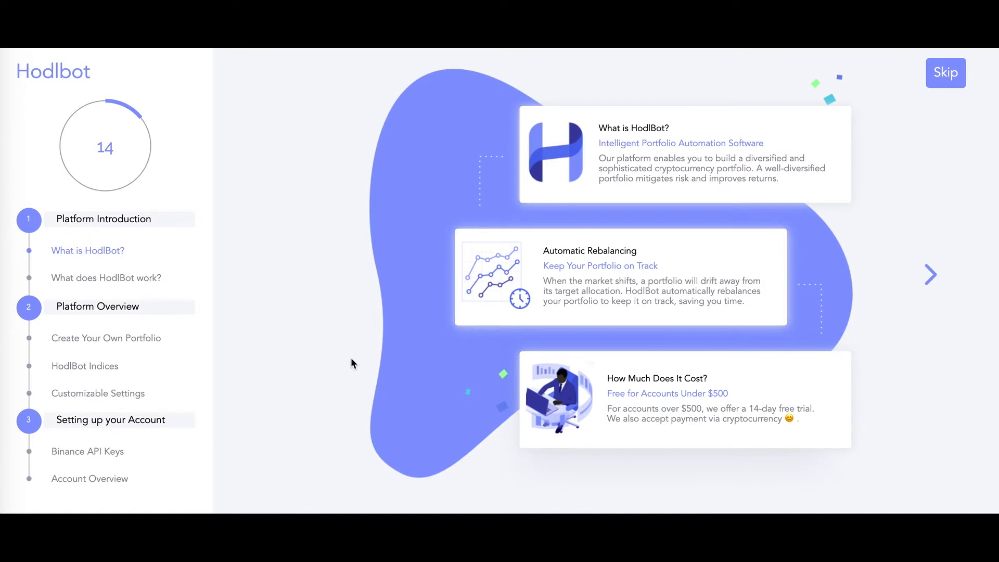
mouse_move(168, 283)
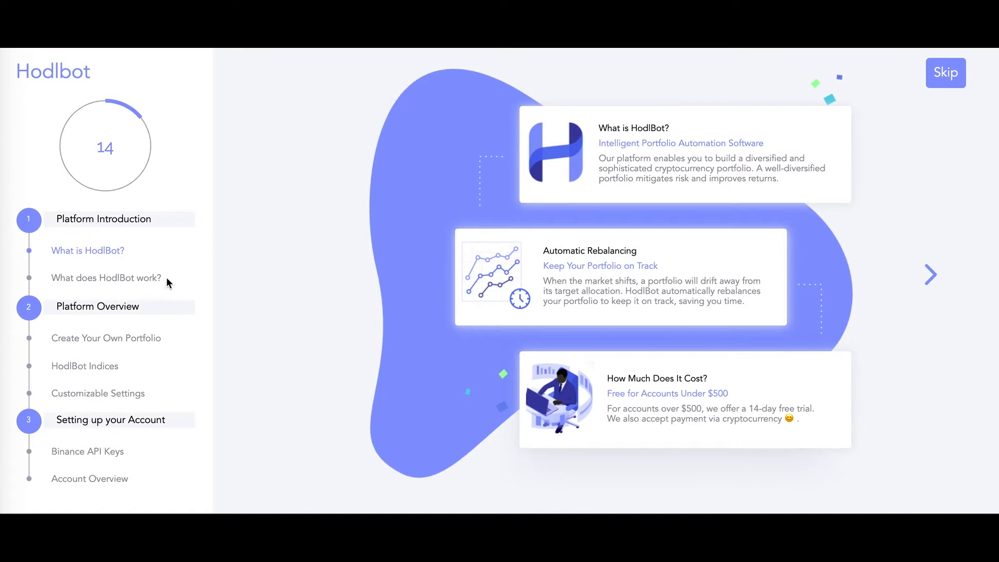
click(930, 274)
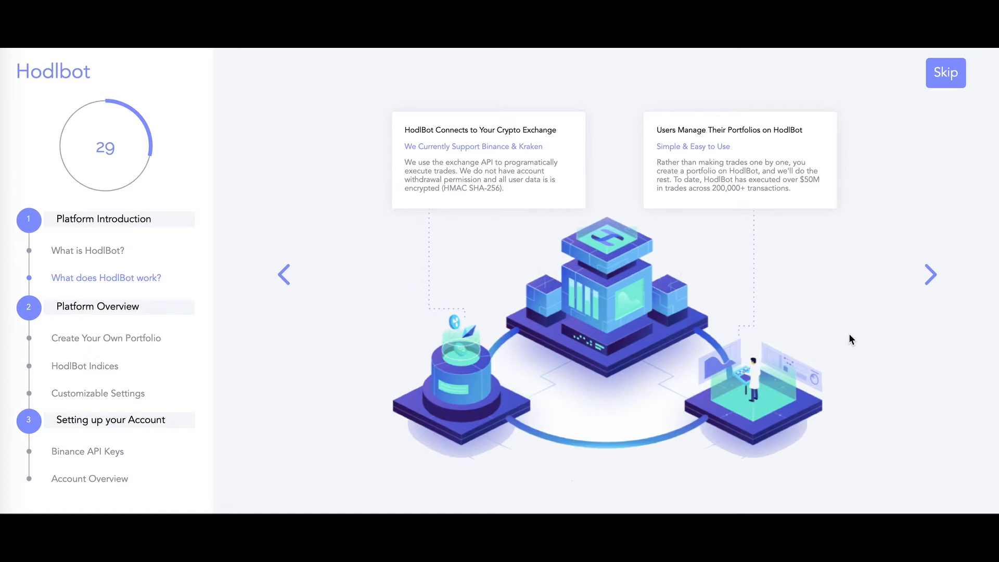
click(930, 275)
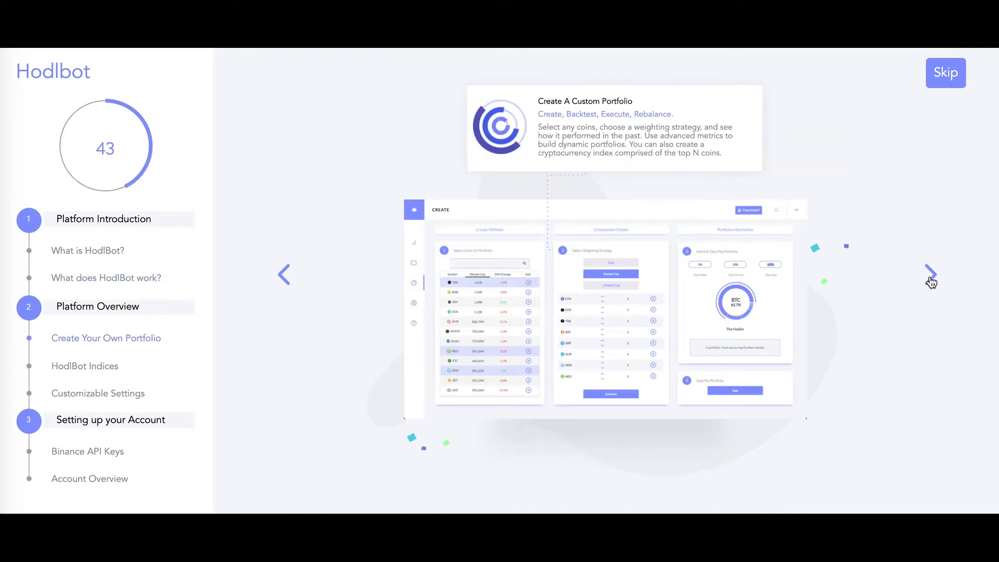
- Advance past the HODL Index and settings slides to the Account Setup step
click(930, 275)
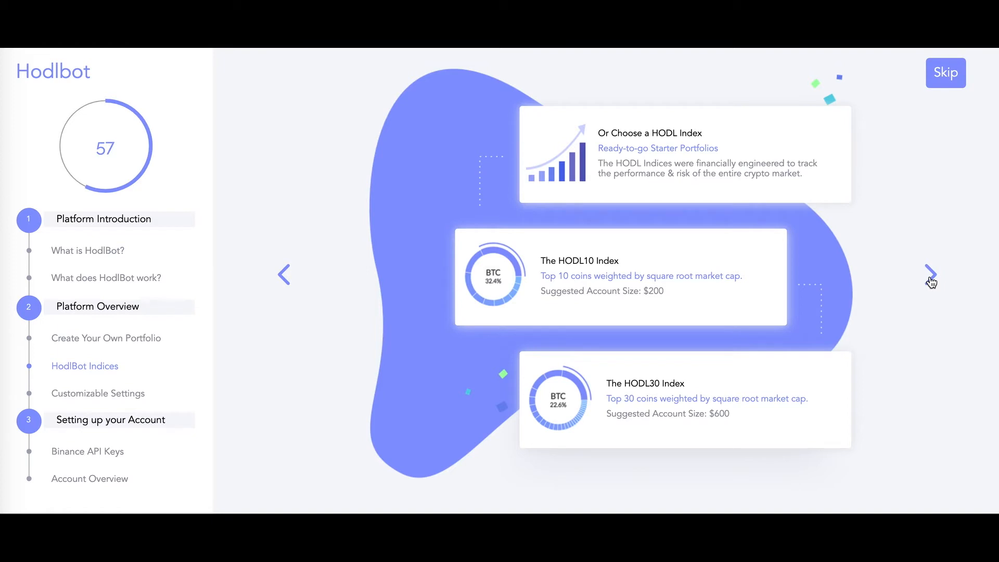
click(930, 274)
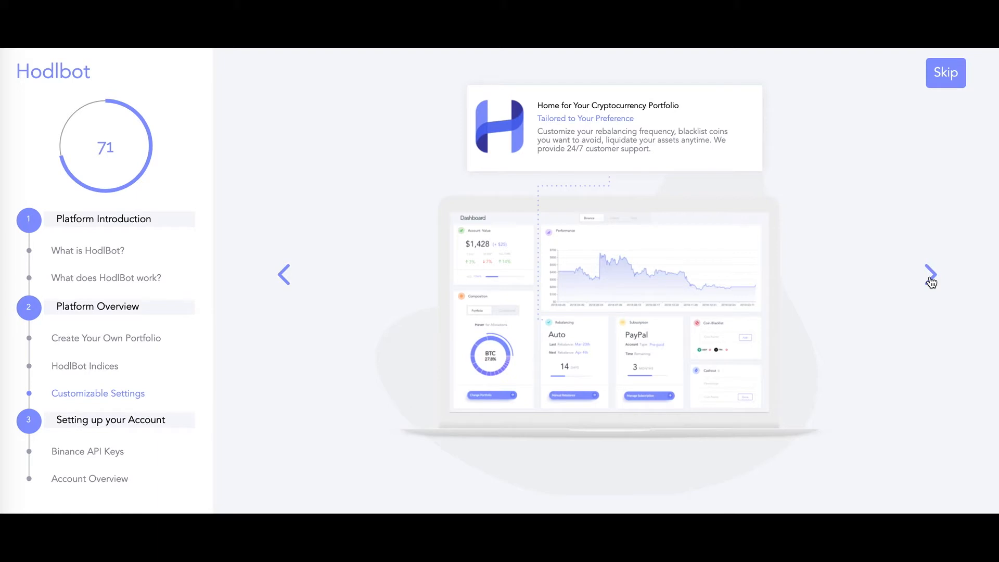
click(930, 275)
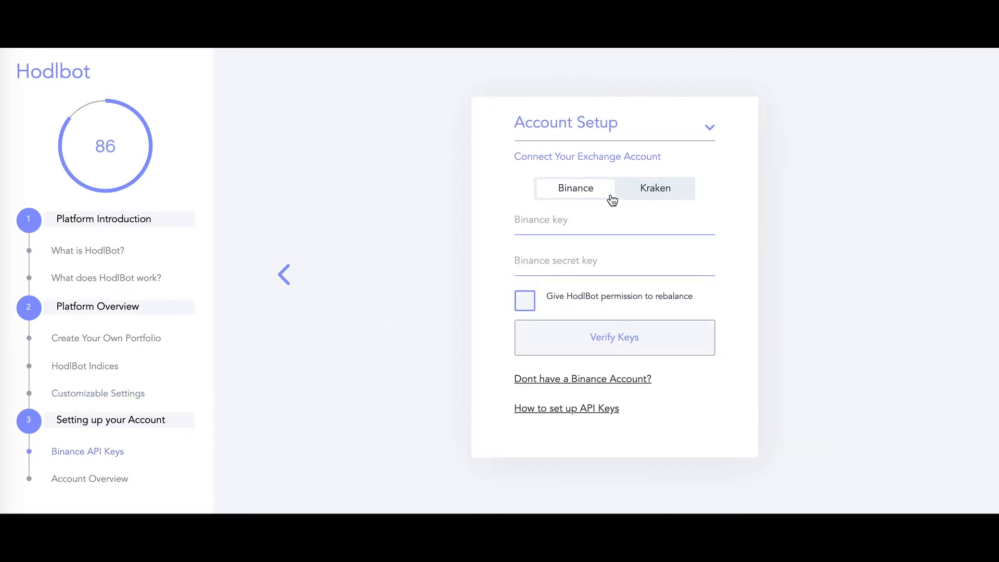
- Switch the exchange connection to Kraken and back to Binance
click(654, 189)
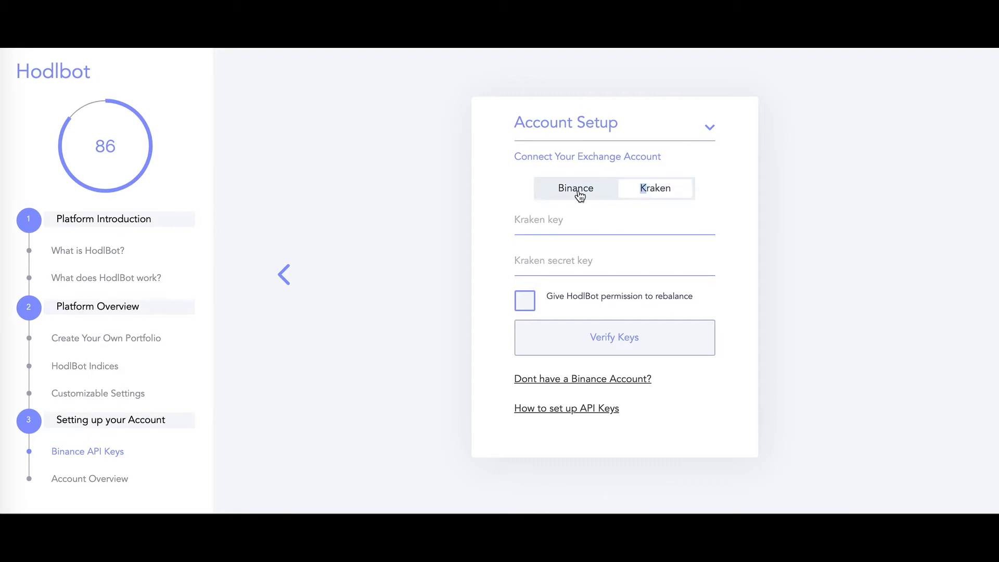
click(575, 189)
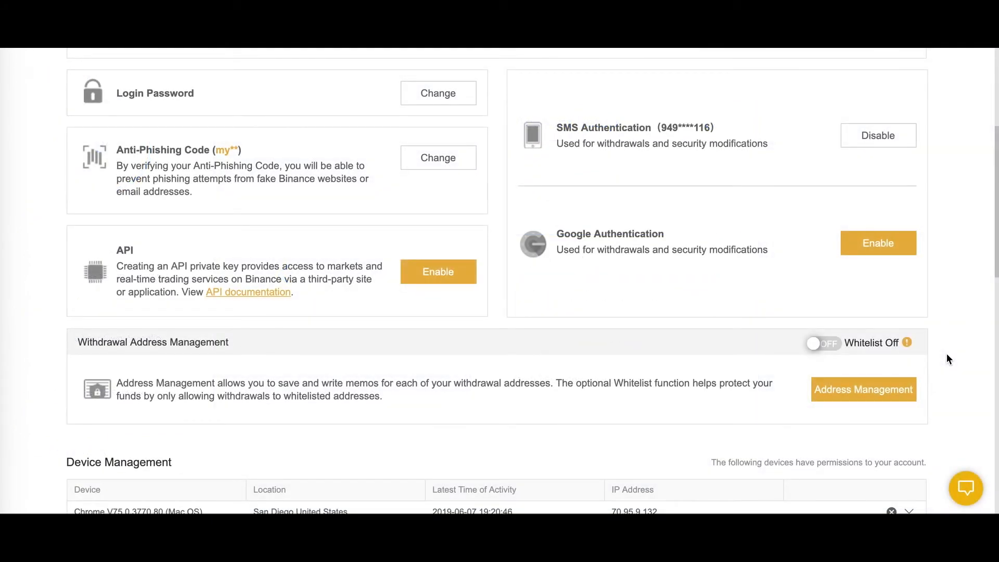
mouse_move(563, 308)
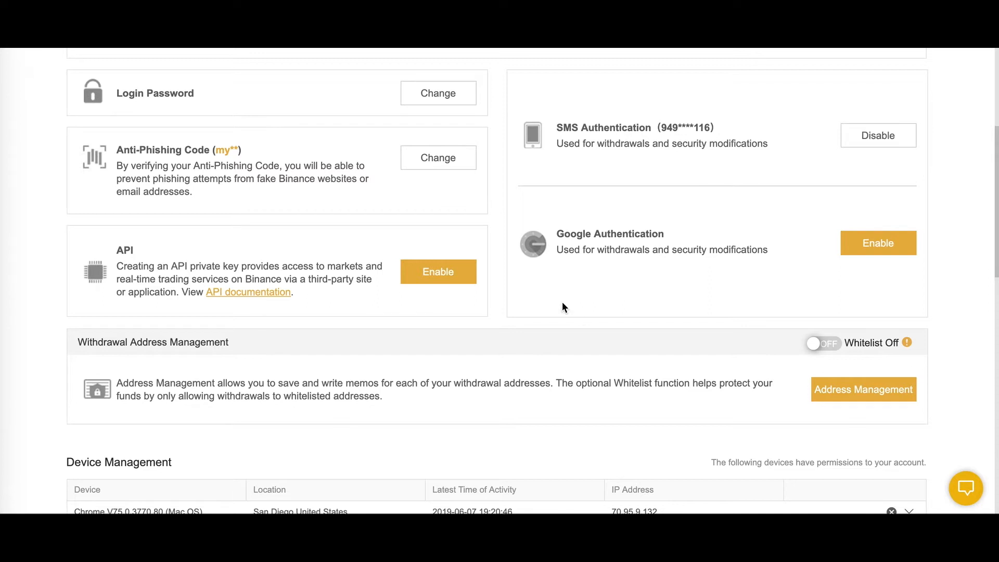
mouse_move(240, 189)
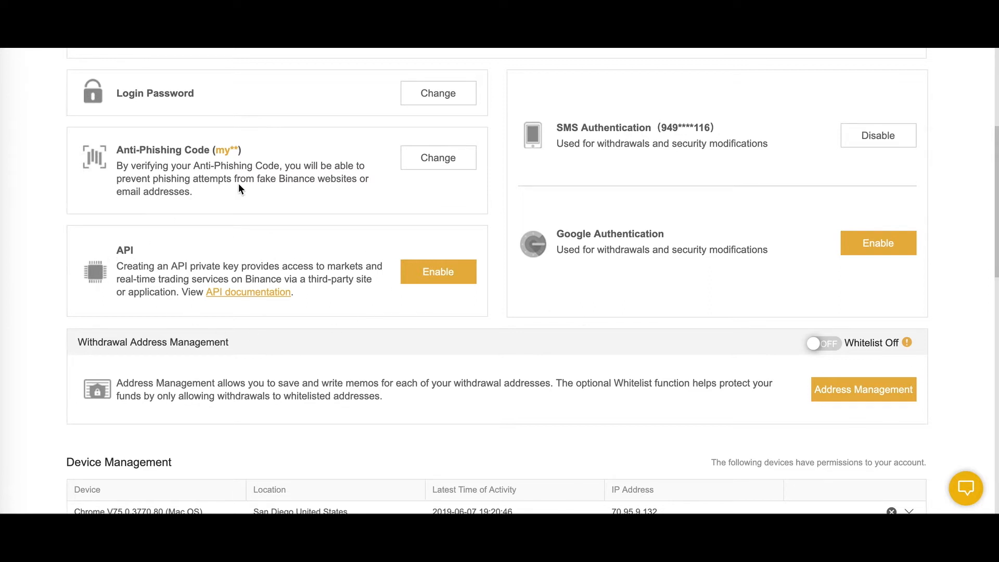
- Create a new Binance API key labelled 'Hodlbot'
click(438, 271)
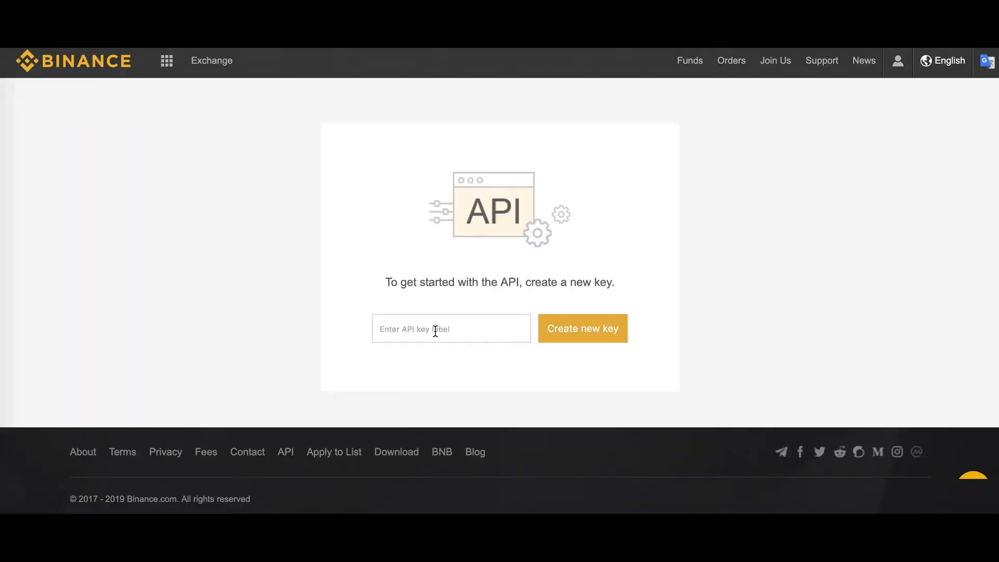
text(Hodlbot)
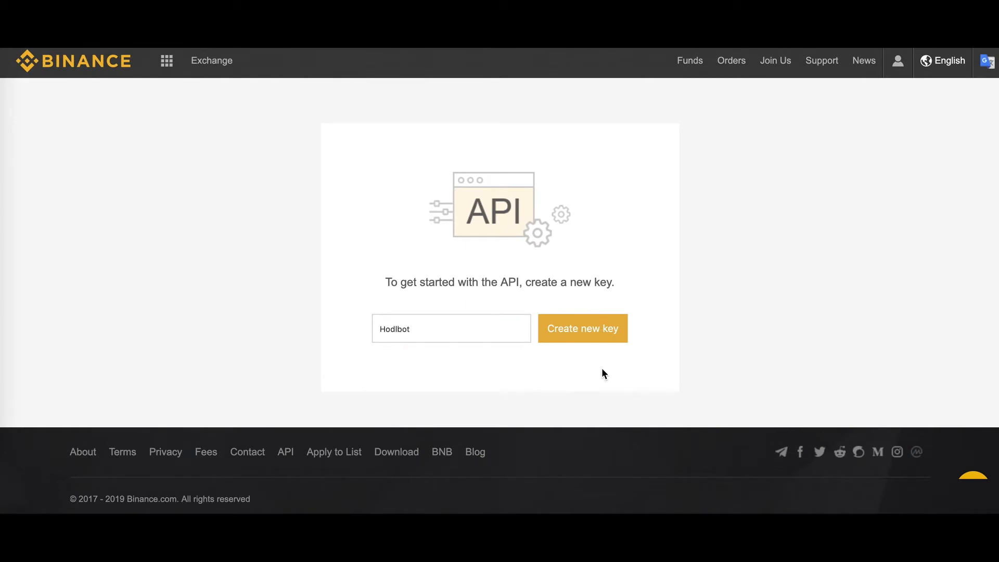
click(581, 327)
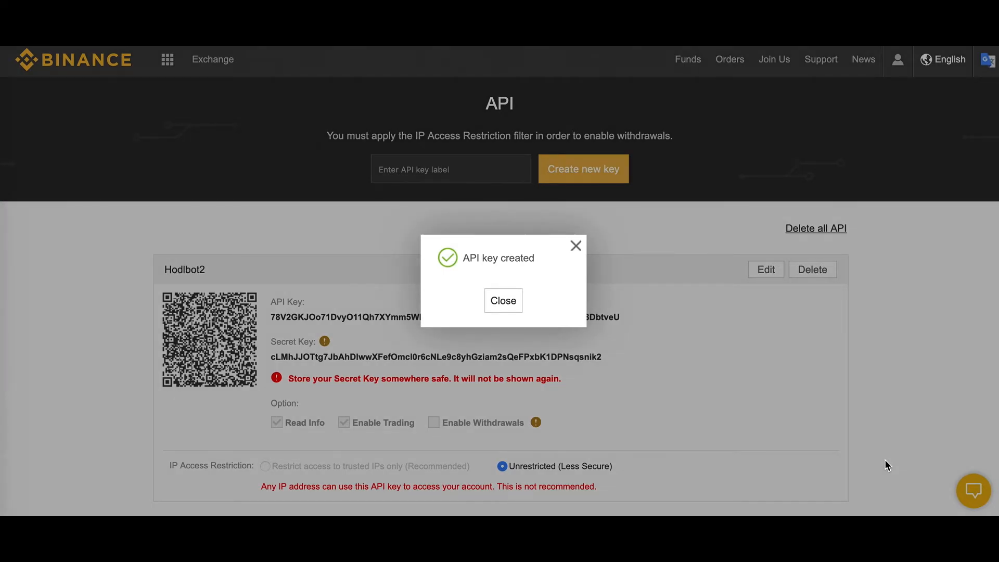
- Dismiss the key-created confirmation to reveal the API key and secret key
click(503, 300)
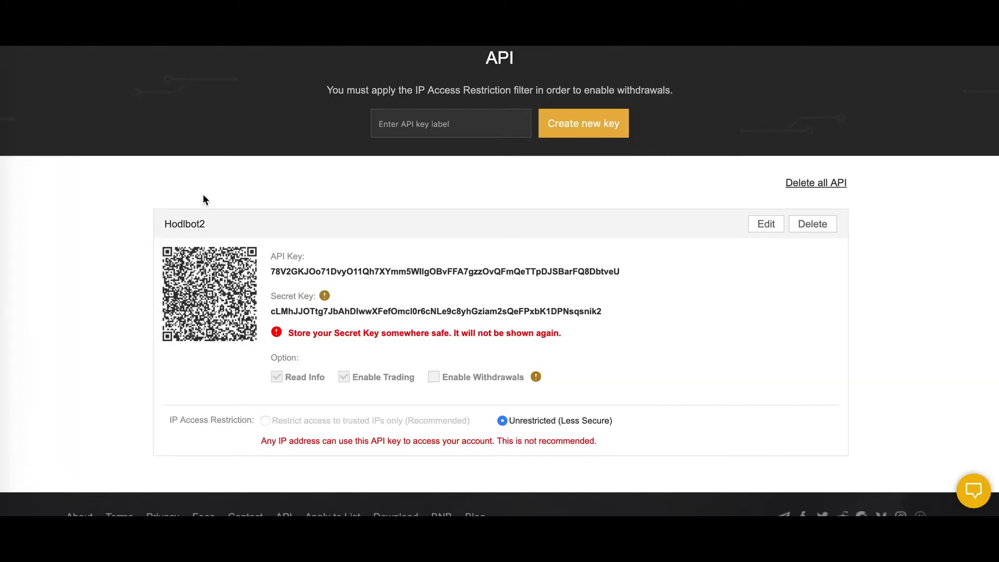
mouse_move(219, 241)
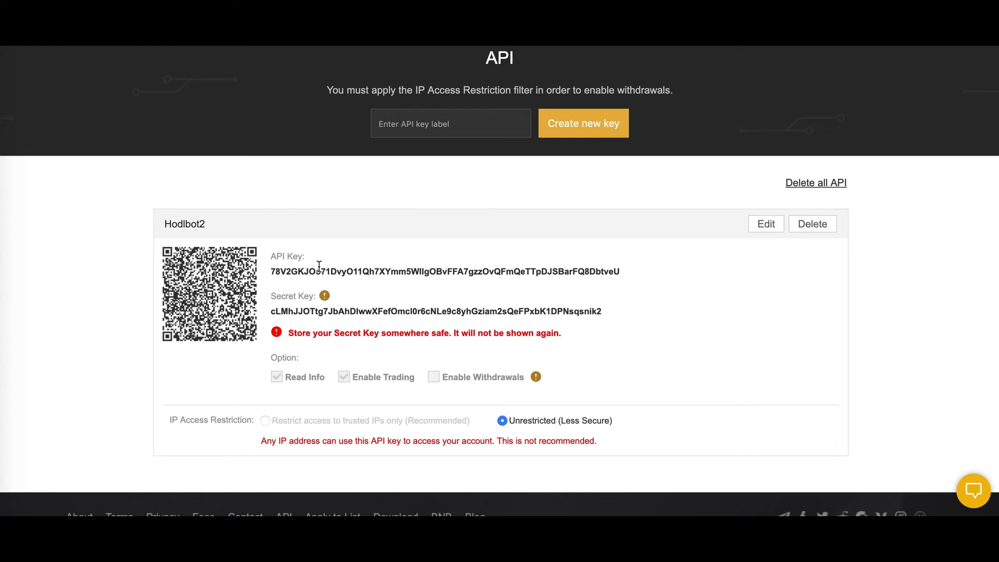
mouse_move(353, 304)
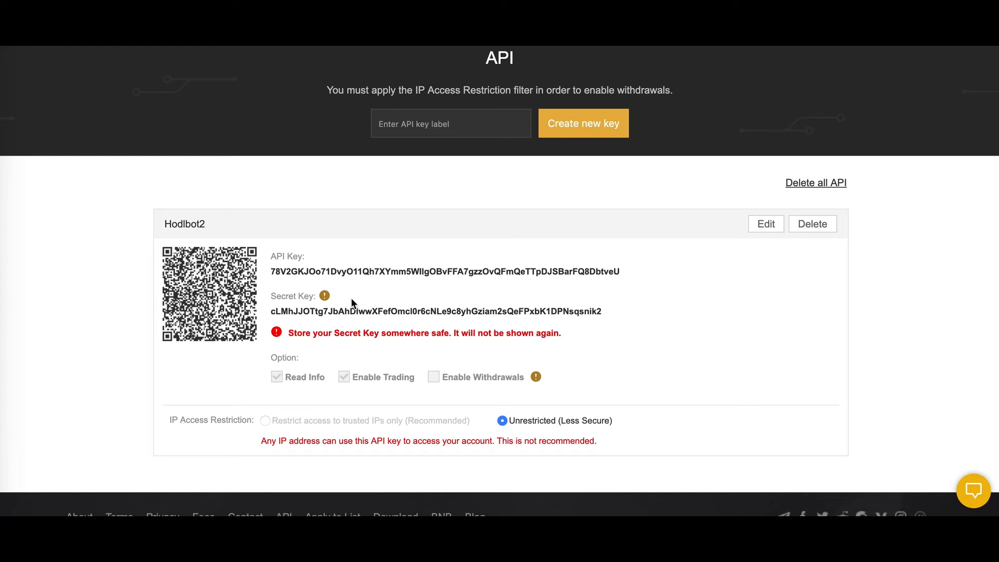
mouse_move(388, 331)
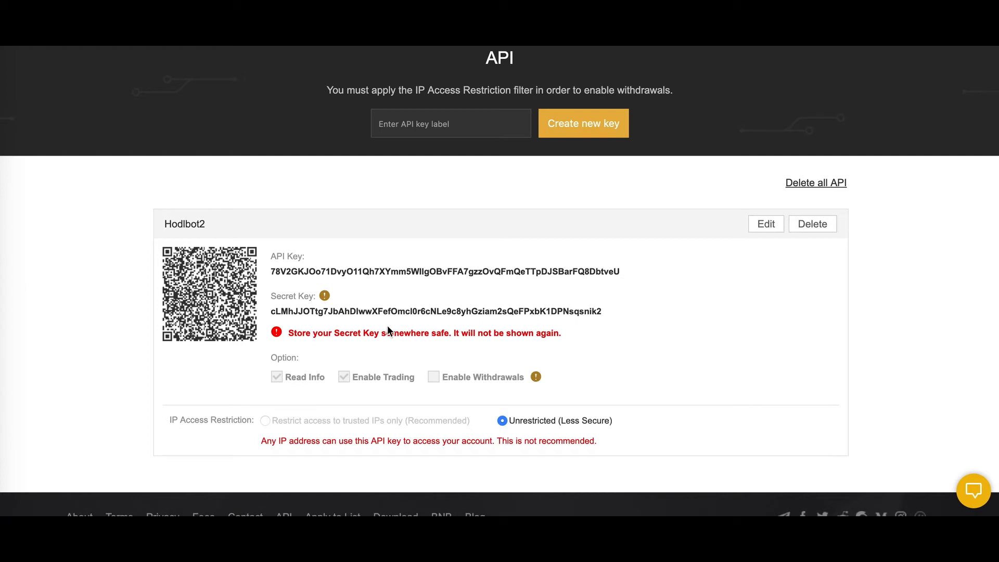
mouse_move(420, 364)
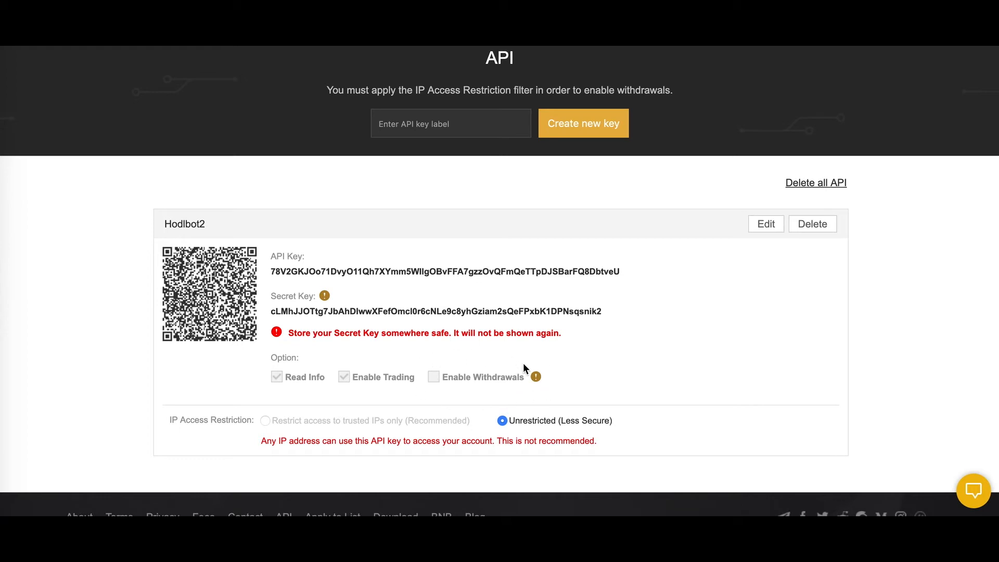
mouse_move(438, 382)
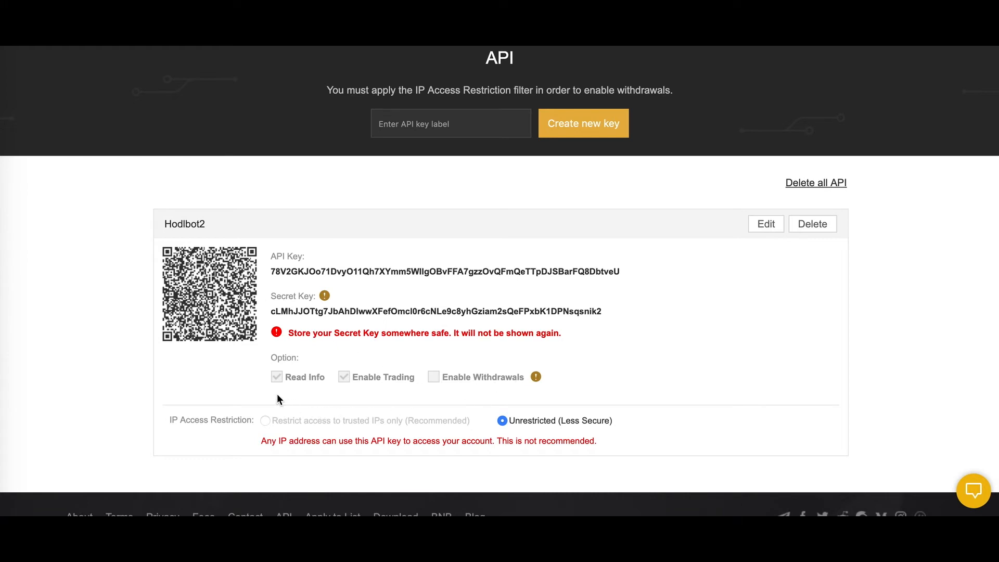
mouse_move(387, 390)
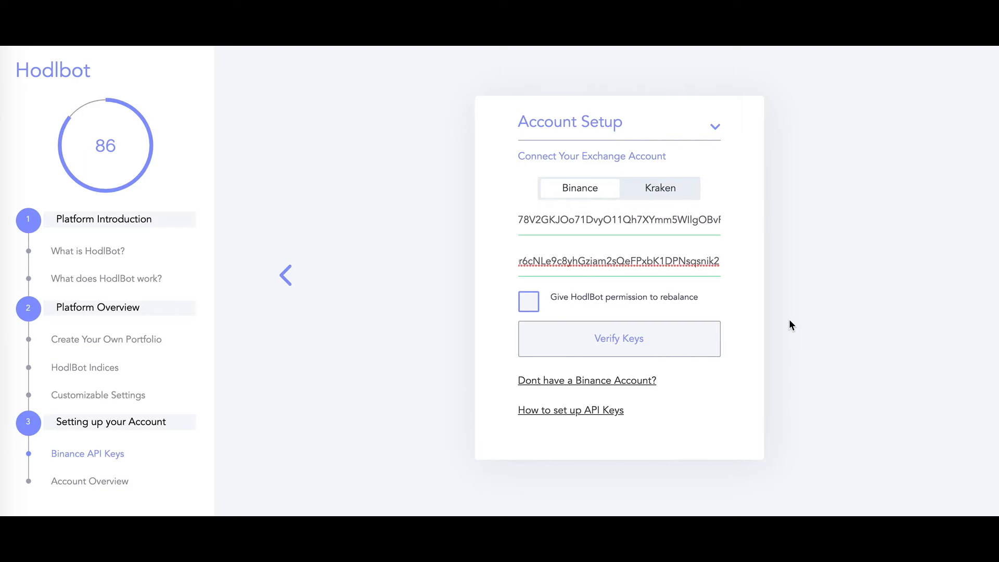
mouse_move(712, 282)
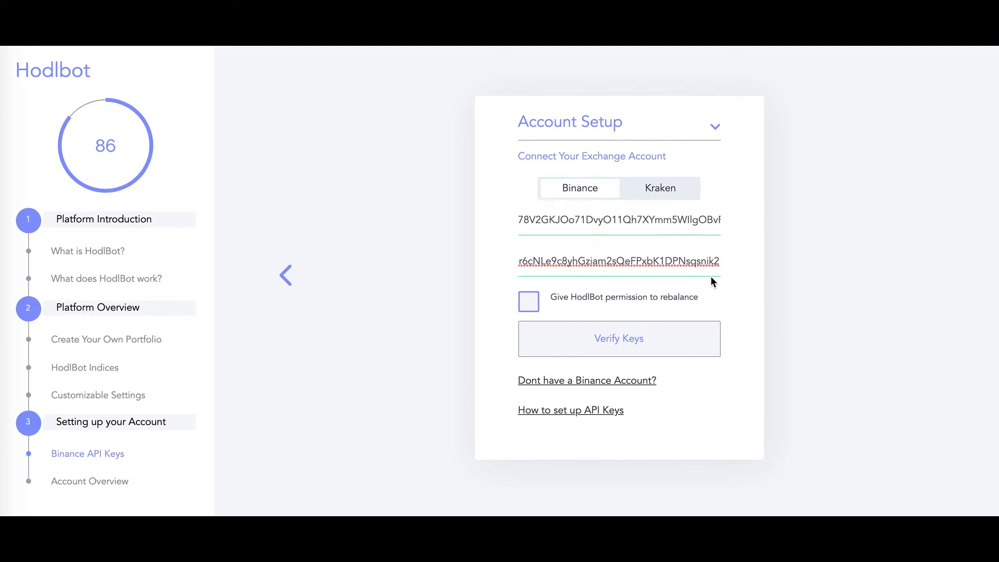
- Grant HodlBot rebalancing permission and verify the entered Binance keys
click(529, 302)
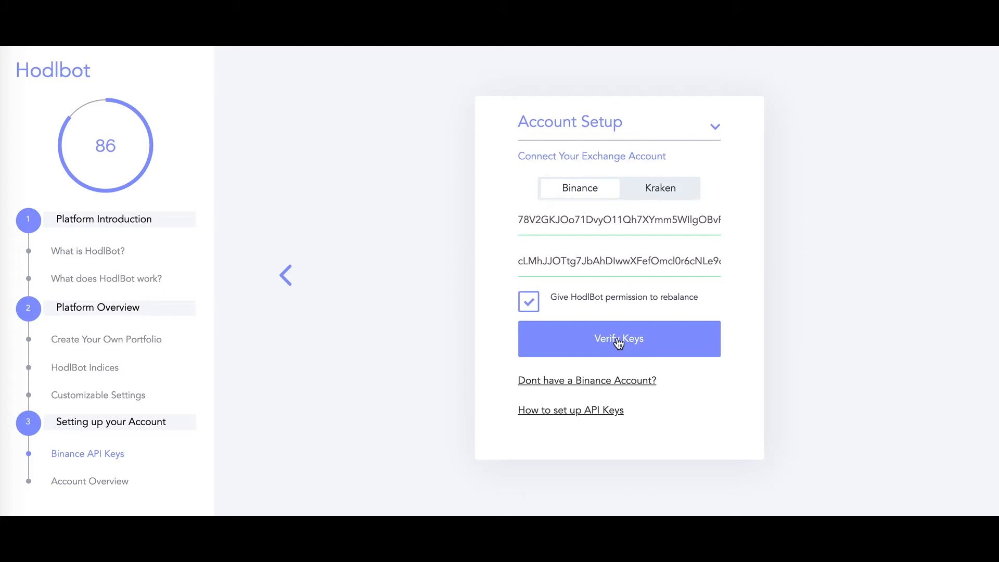
click(617, 338)
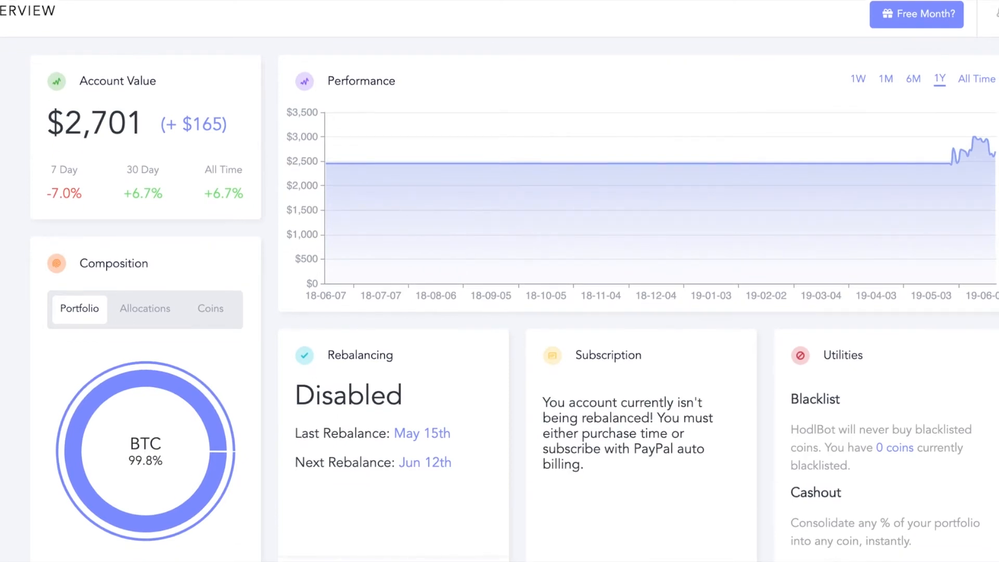
- Scroll through the Overview dashboard down toward the Portfolios page
scroll(down, 3)
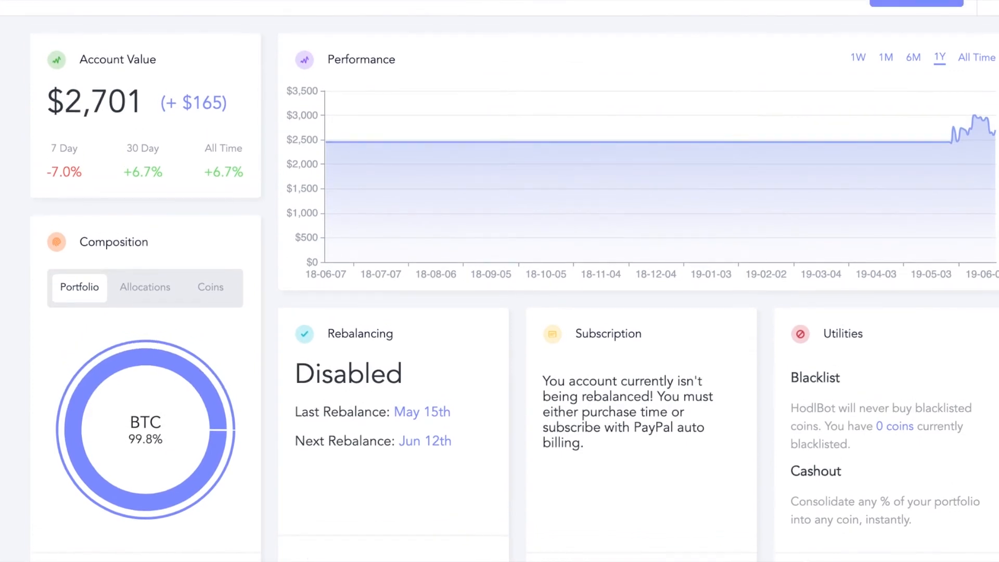
scroll(down, 3)
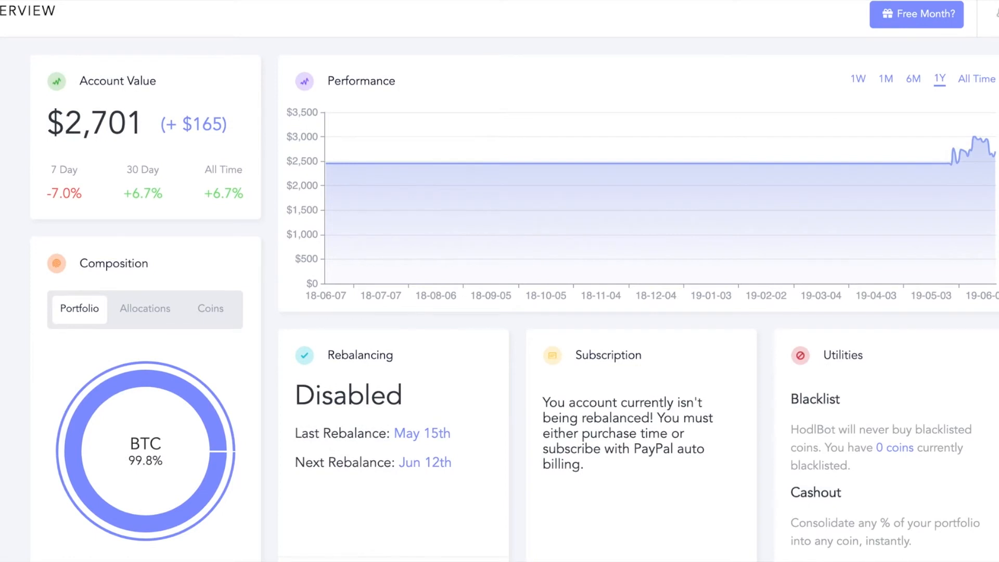
scroll(down, 3)
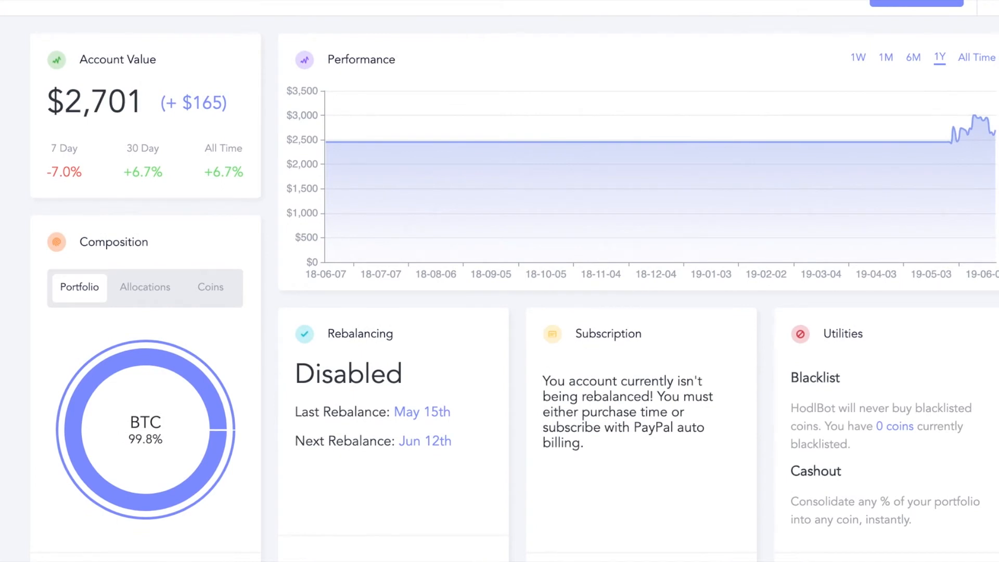
mouse_move(141, 410)
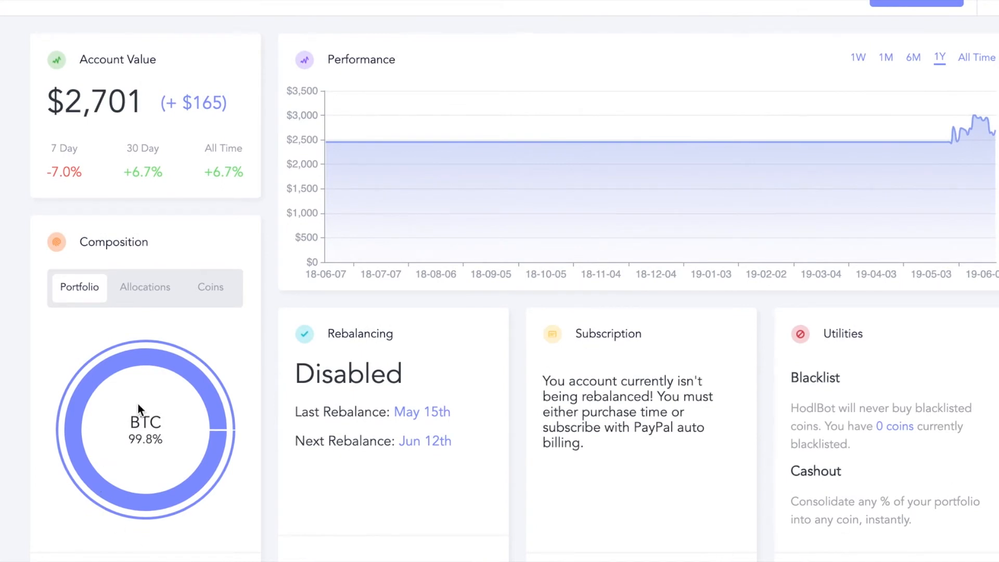
mouse_move(152, 326)
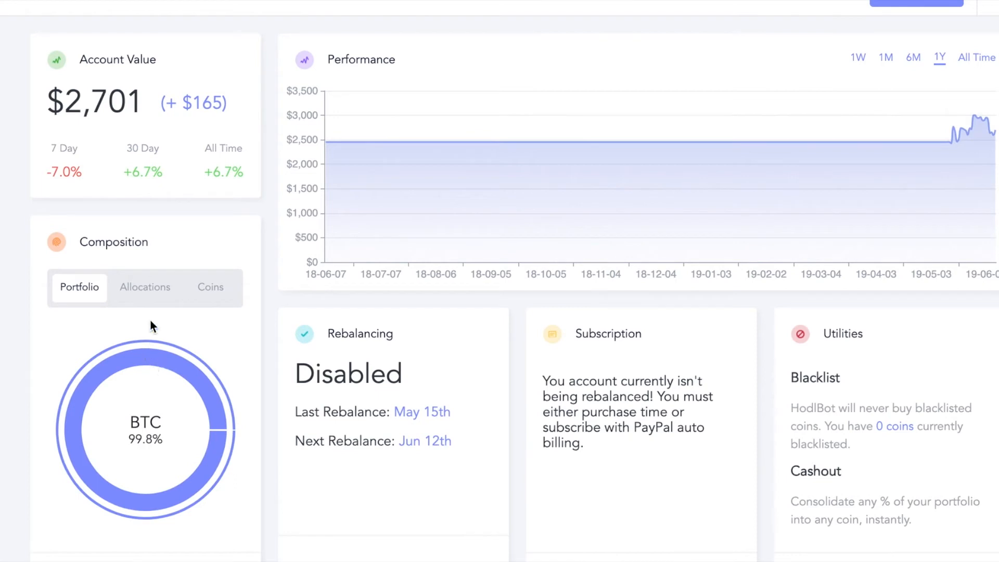
mouse_move(107, 445)
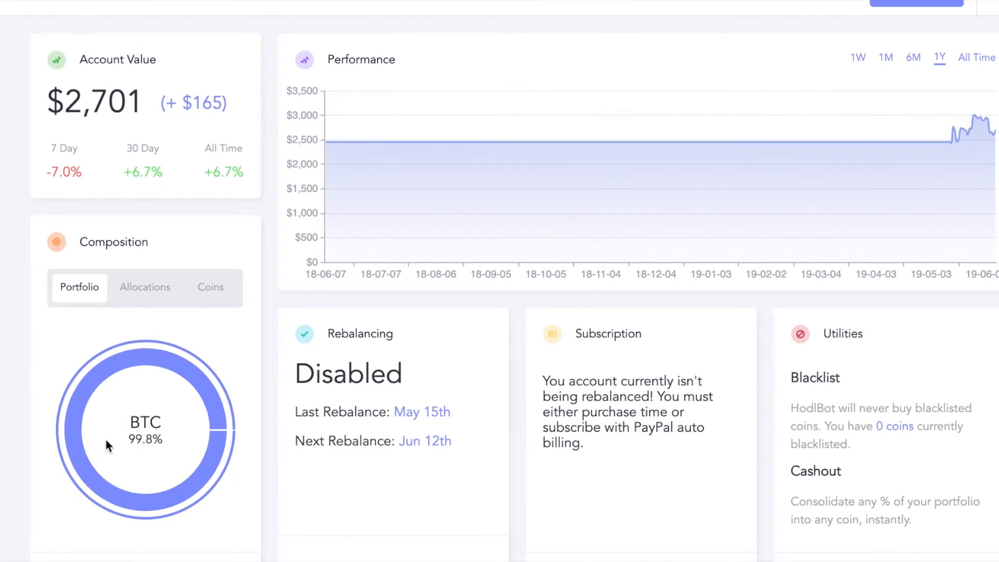
mouse_move(147, 355)
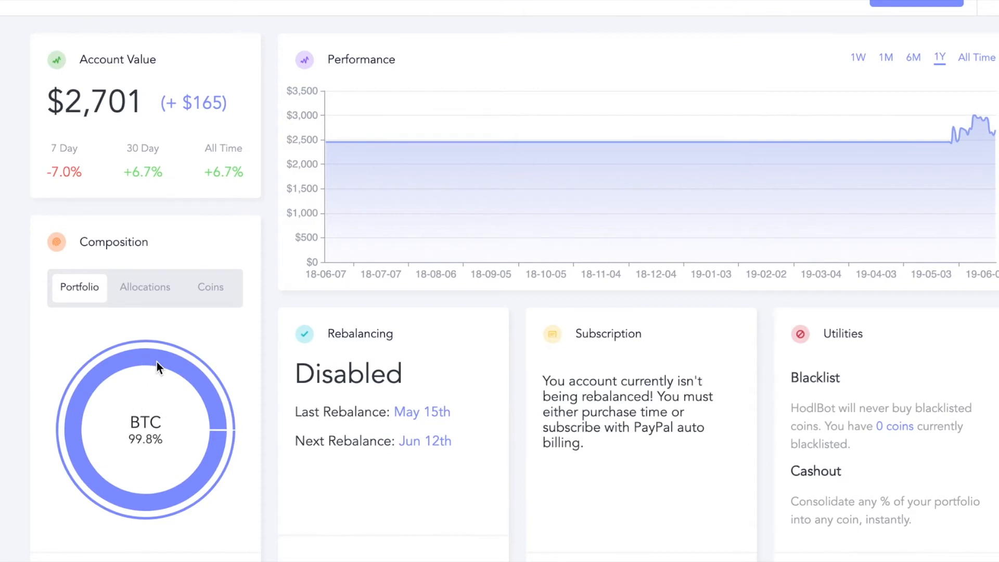
mouse_move(149, 354)
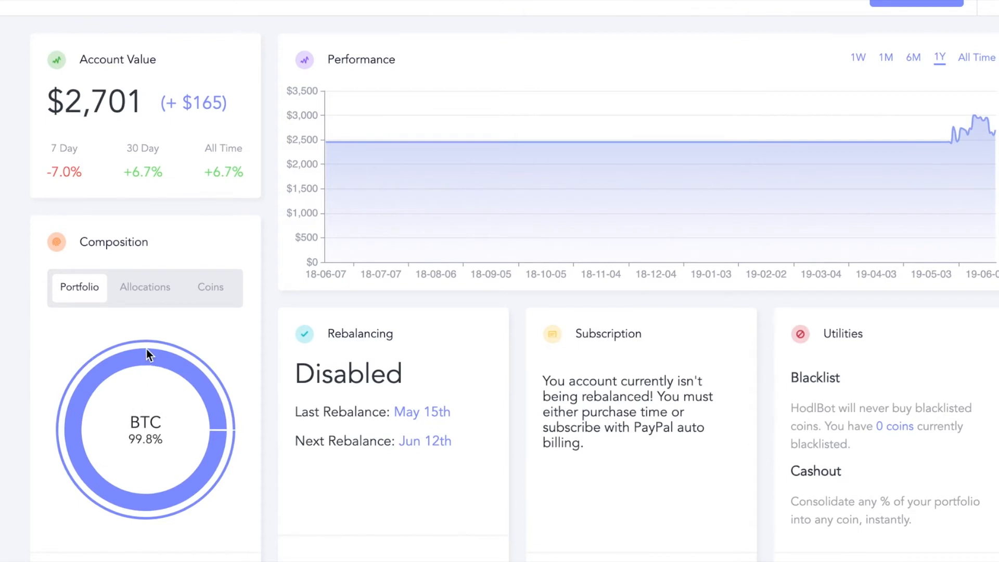
mouse_move(157, 365)
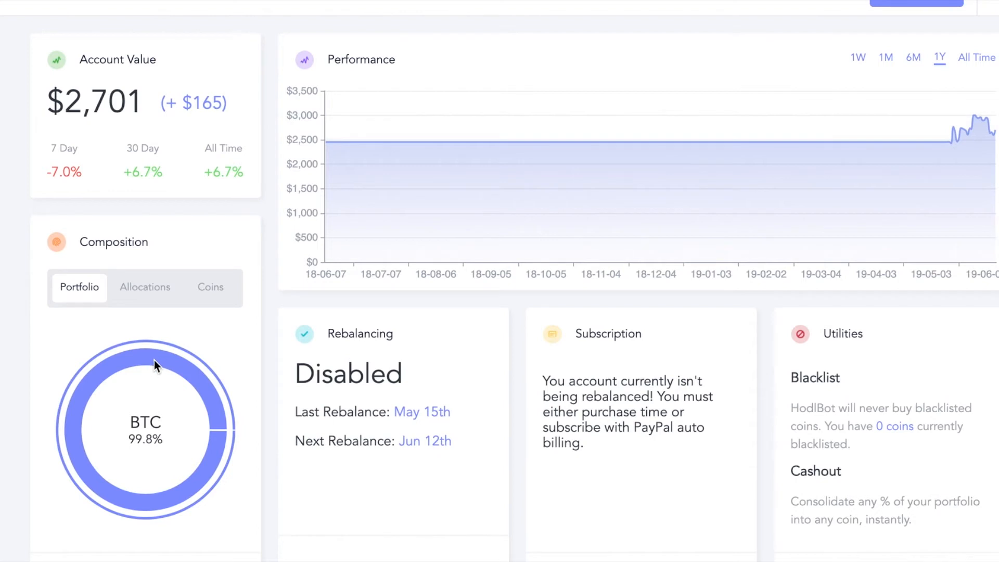
mouse_move(147, 355)
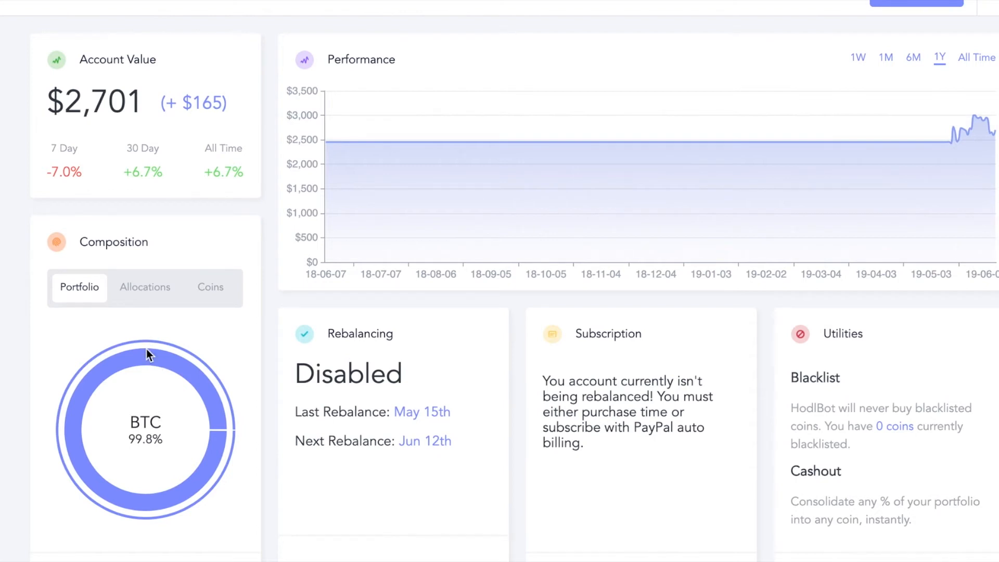
mouse_move(139, 382)
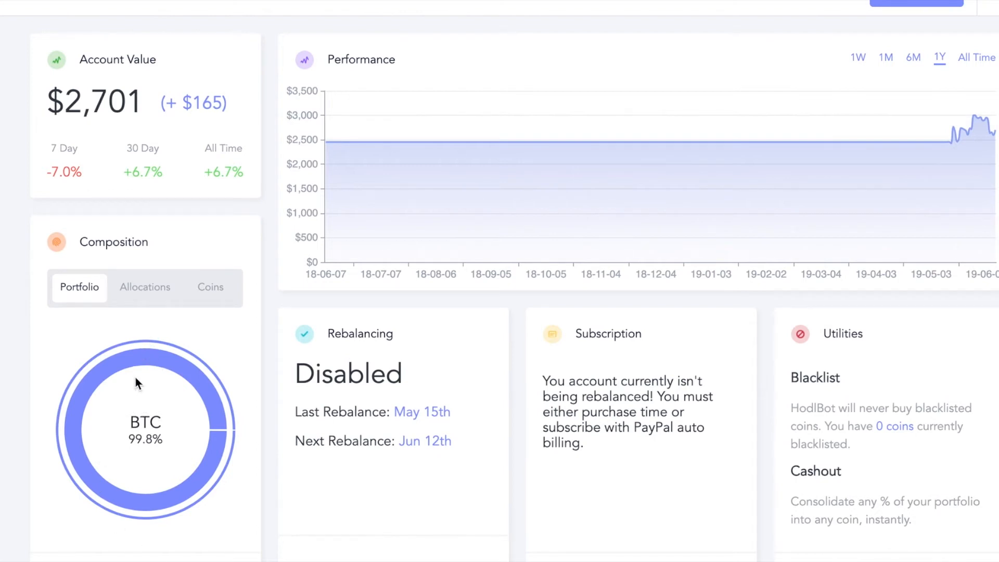
mouse_move(151, 299)
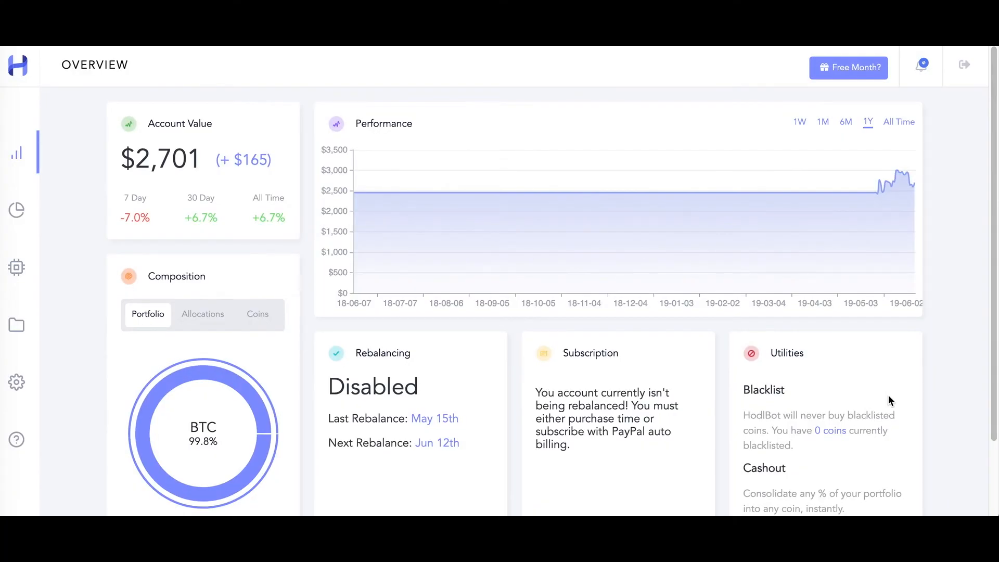
mouse_move(934, 436)
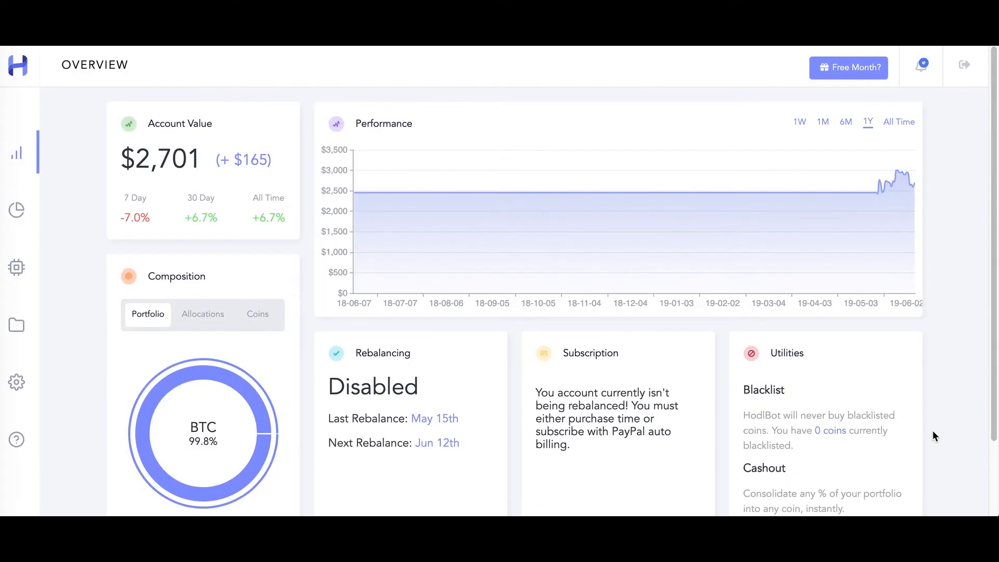
scroll(down, 3)
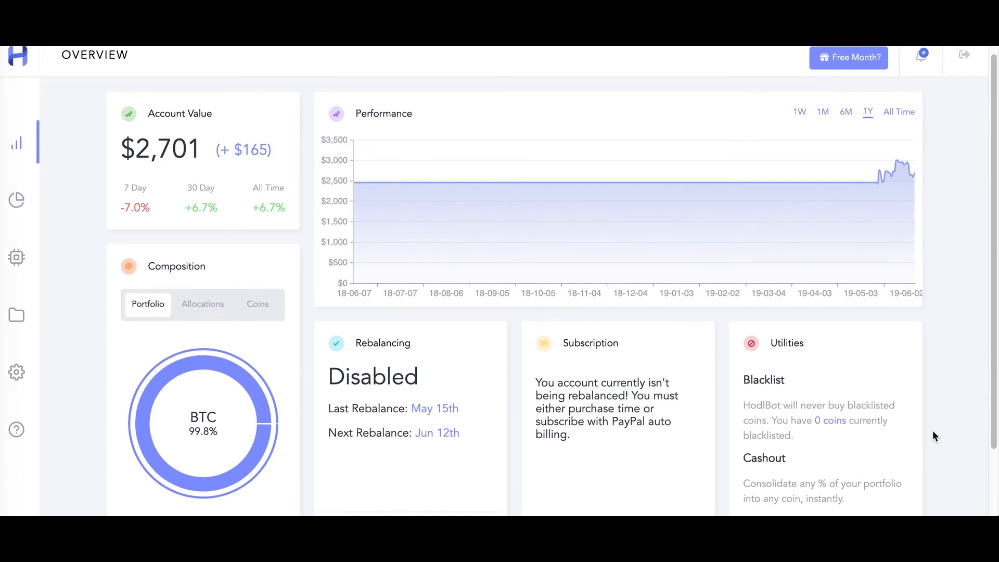
scroll(down, 3)
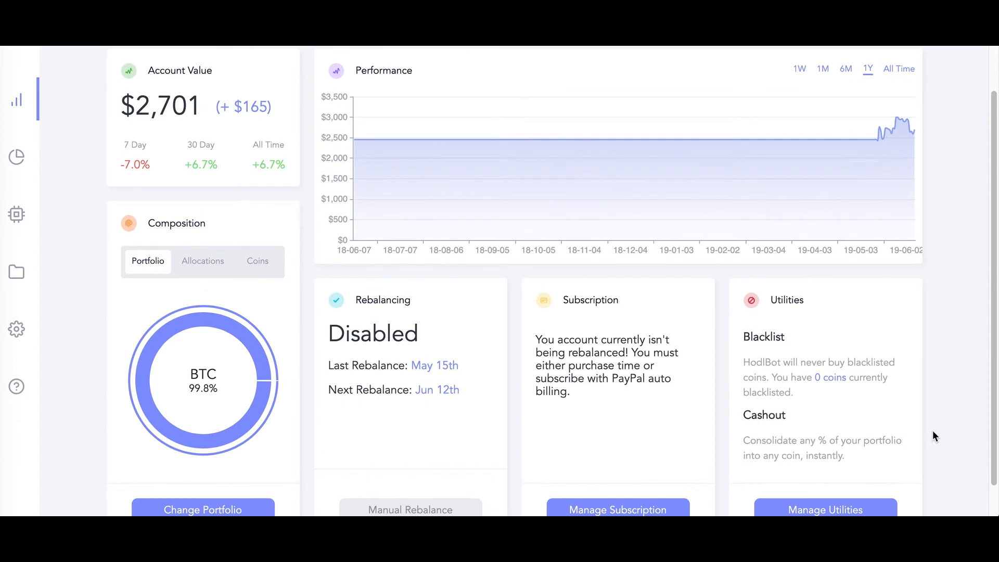
scroll(down, 3)
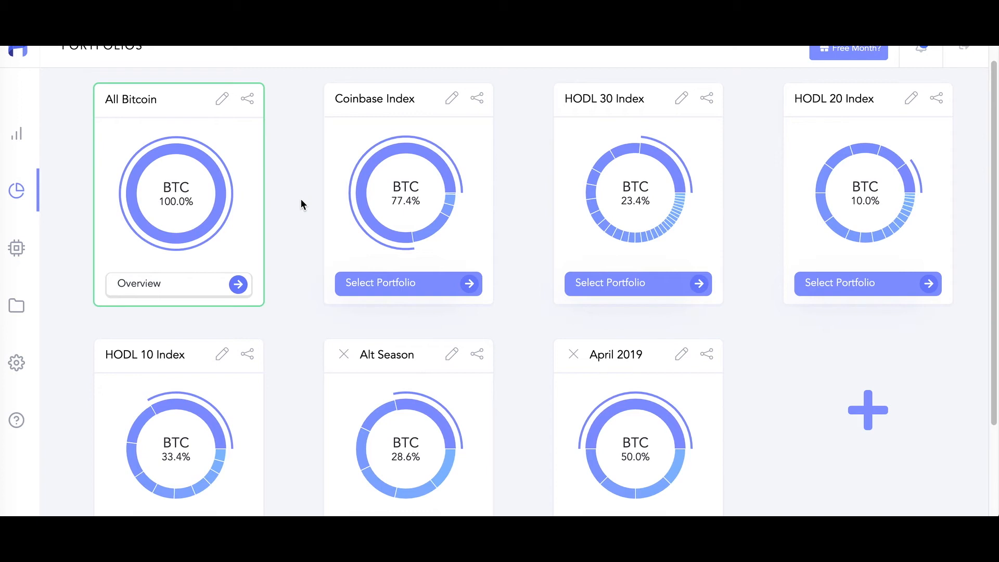
- Switch the active strategy to the HODL 30 Index portfolio and acknowledge the rebalancing success
scroll(down, 3)
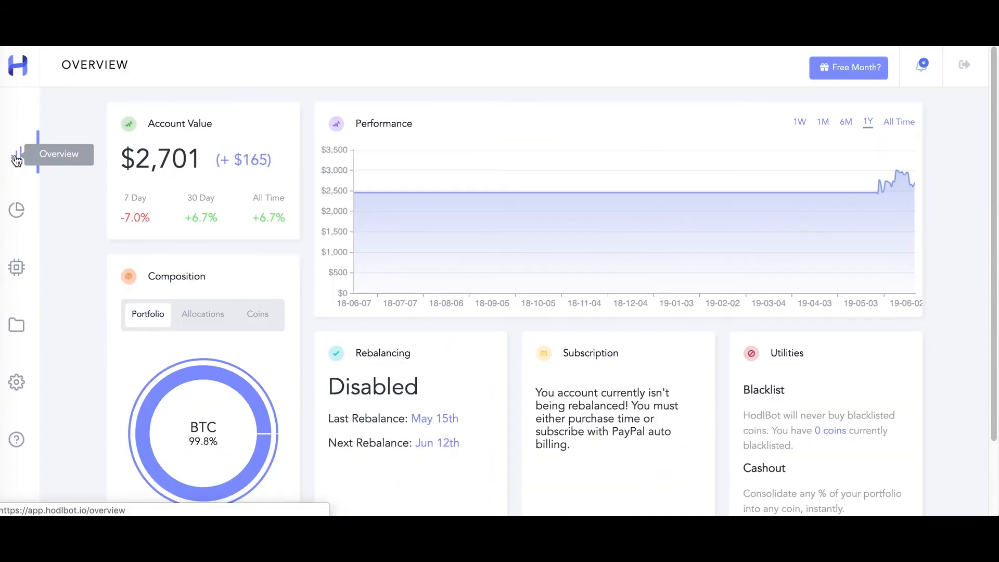
scroll(down, 3)
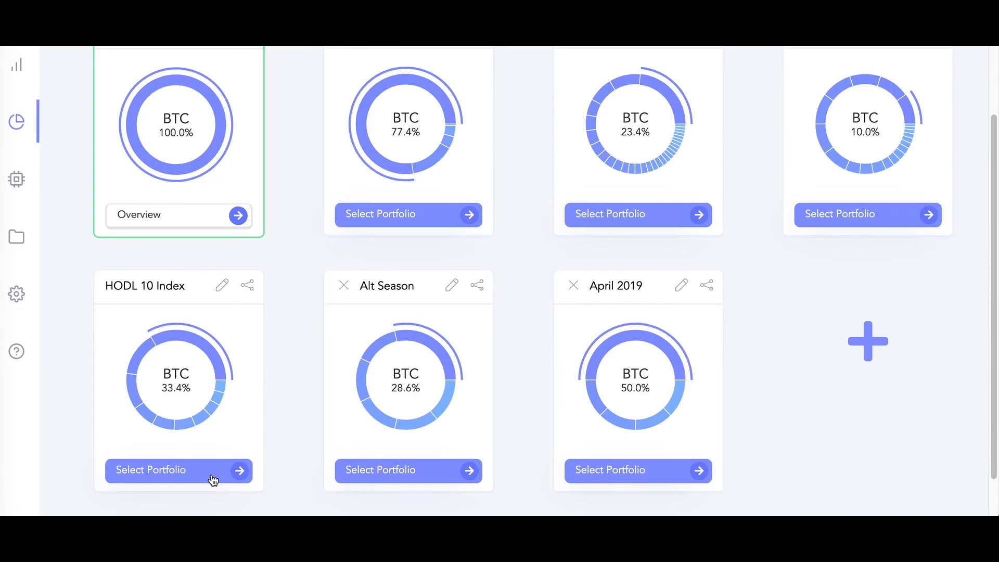
click(150, 470)
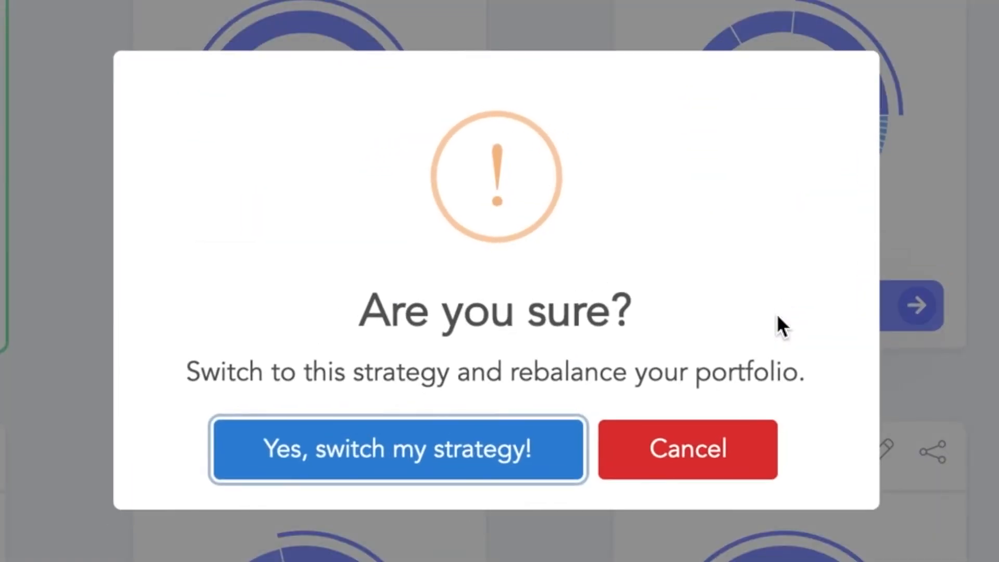
click(399, 450)
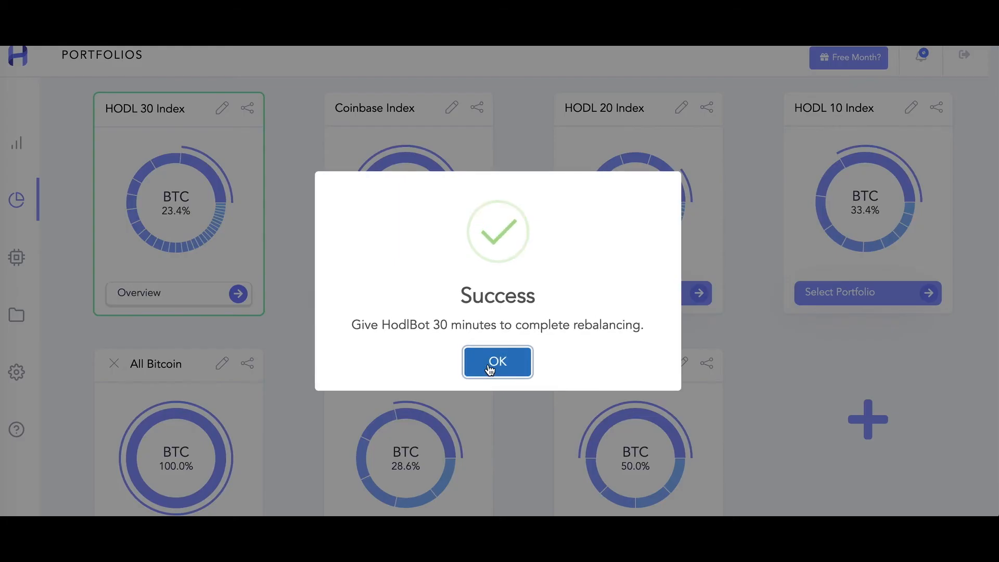
click(497, 361)
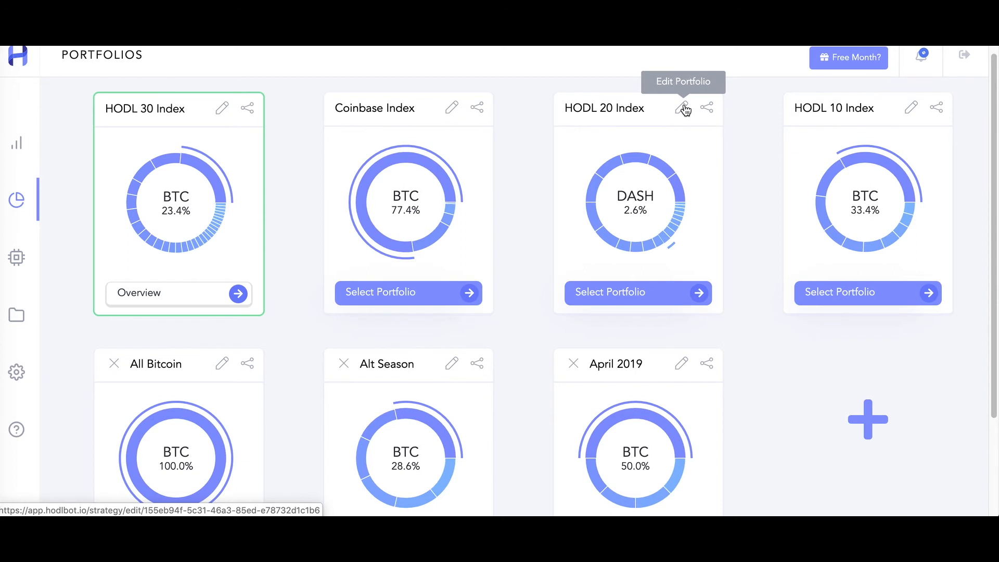
- Try even, market-cap and square-root weighting in the HODL 20 Index editor, then return to Portfolios
click(680, 108)
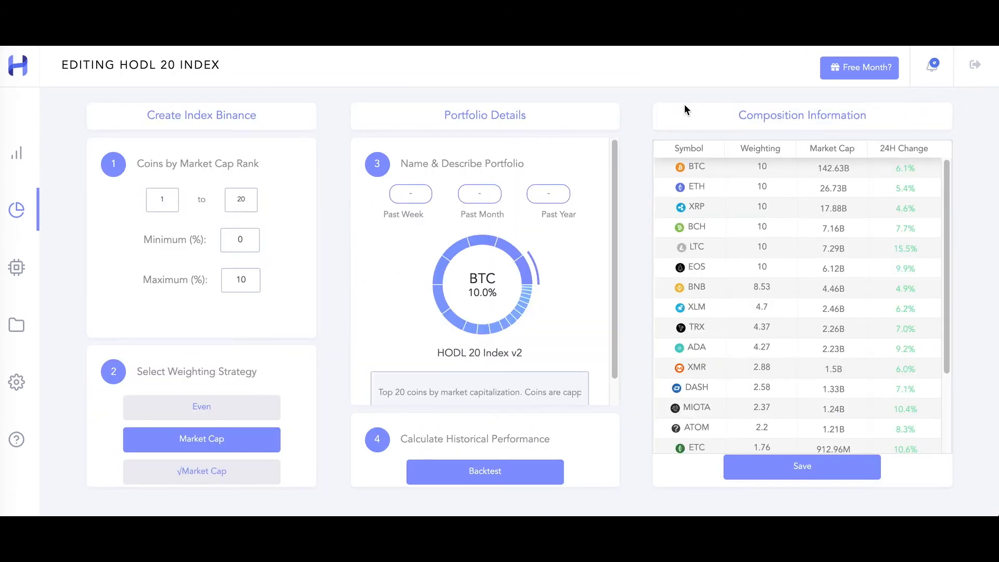
mouse_move(385, 132)
text(5)
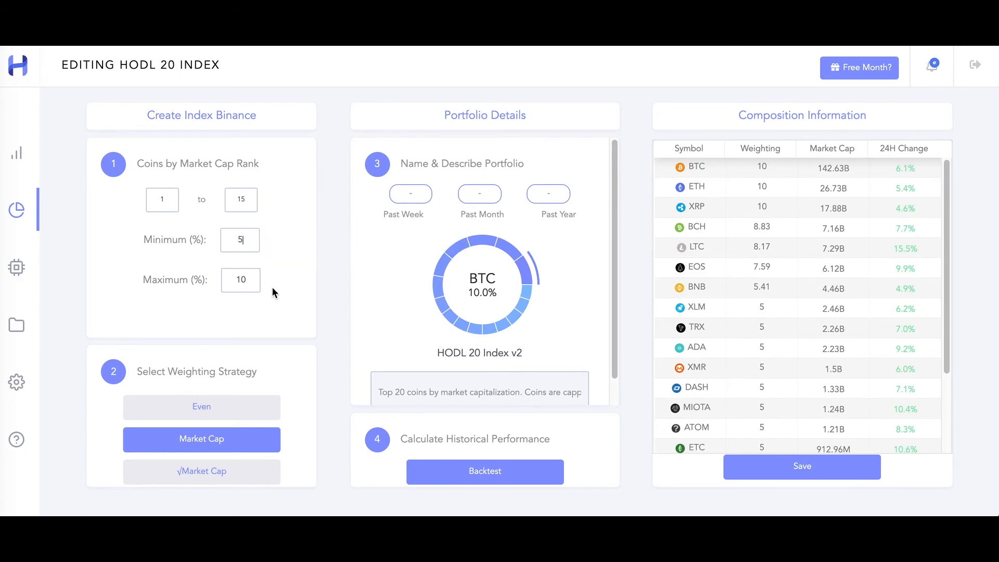
click(201, 407)
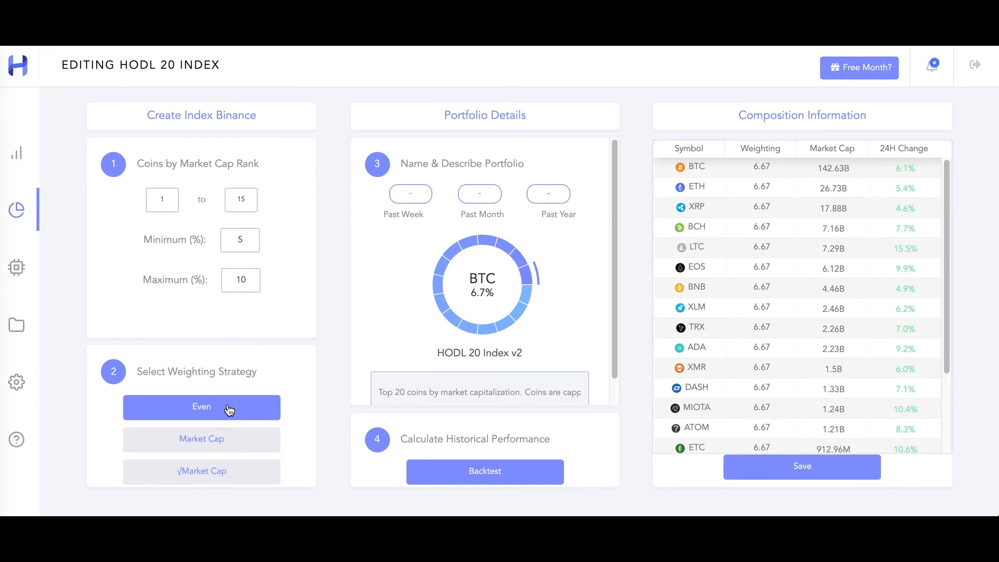
mouse_move(276, 413)
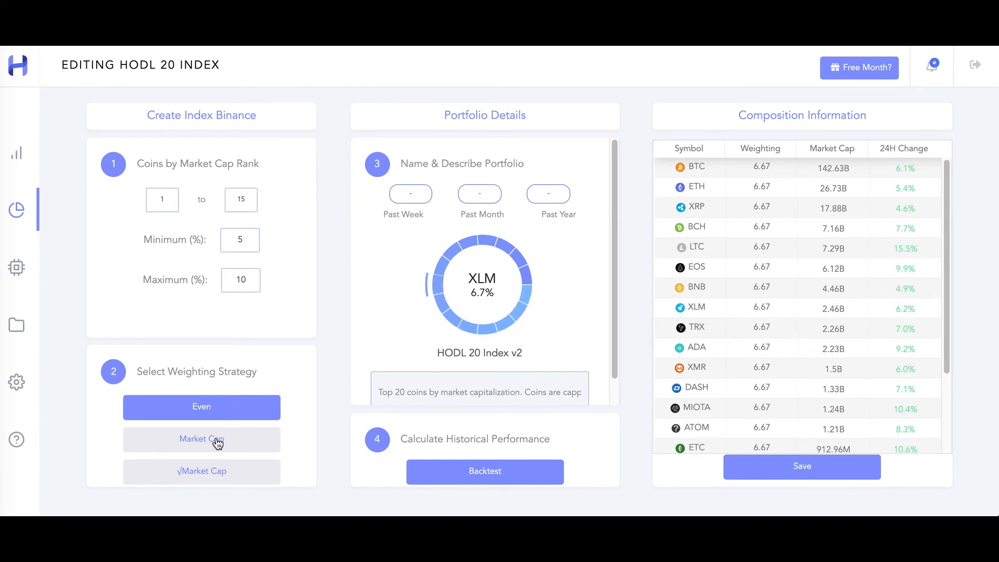
click(200, 439)
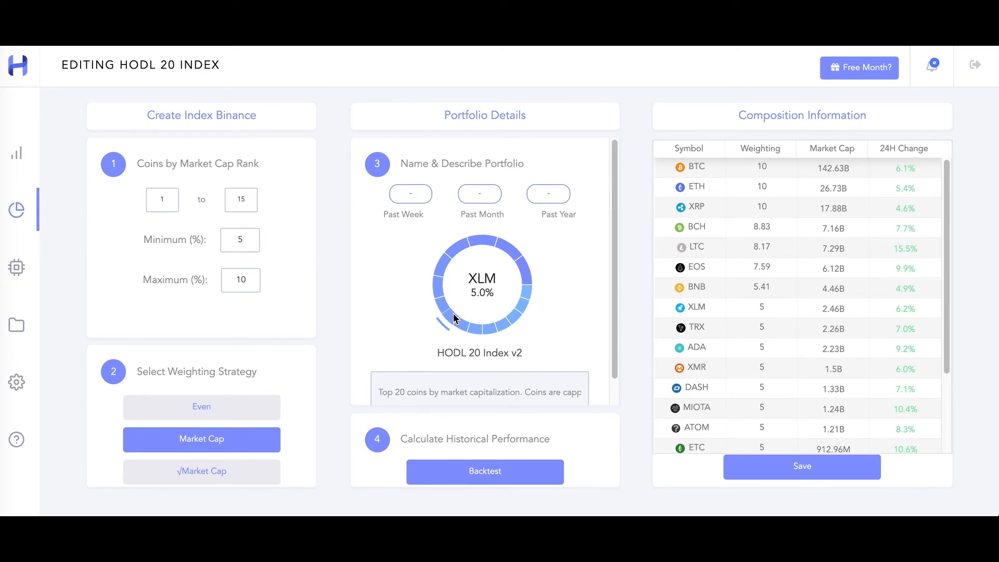
click(200, 472)
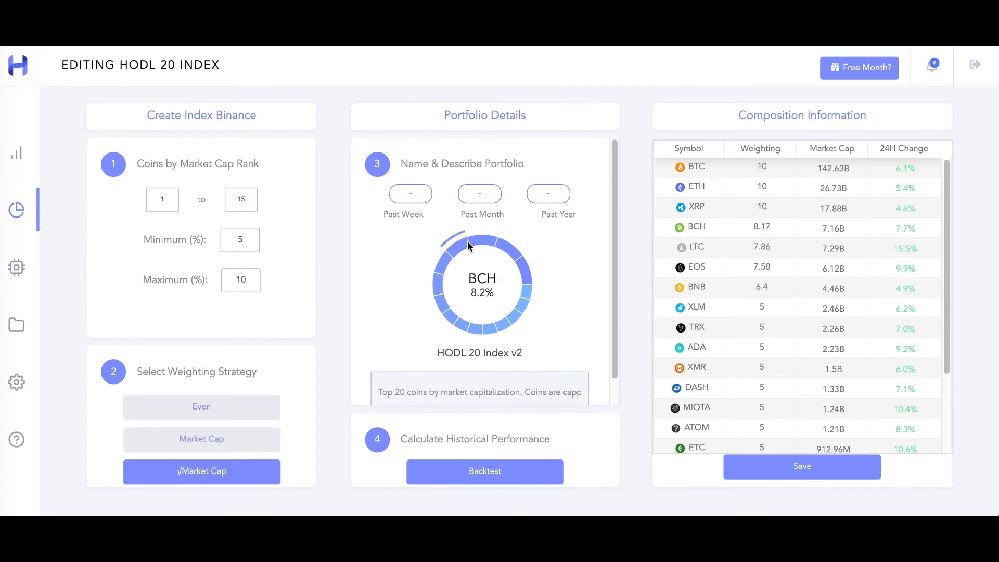
mouse_move(525, 293)
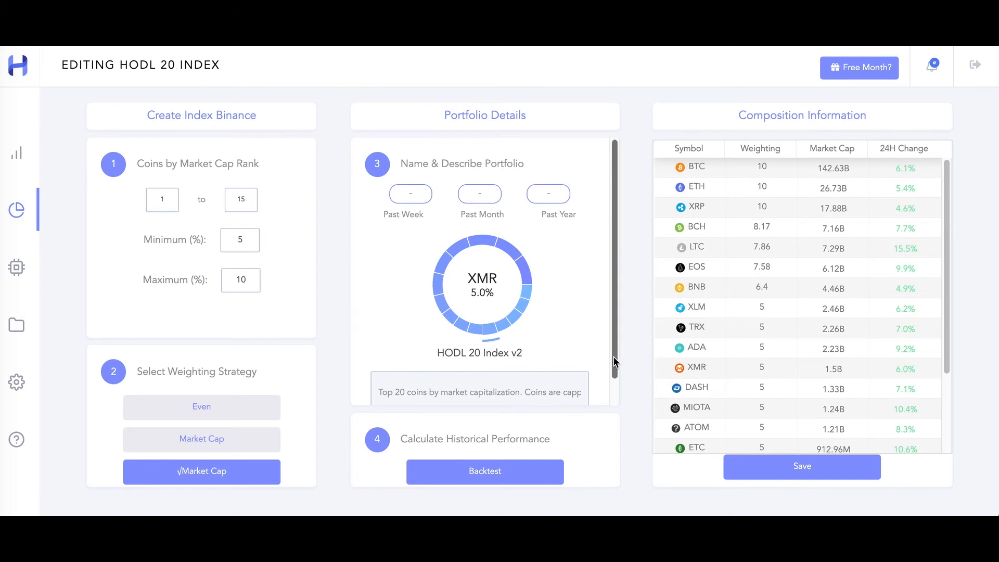
click(483, 472)
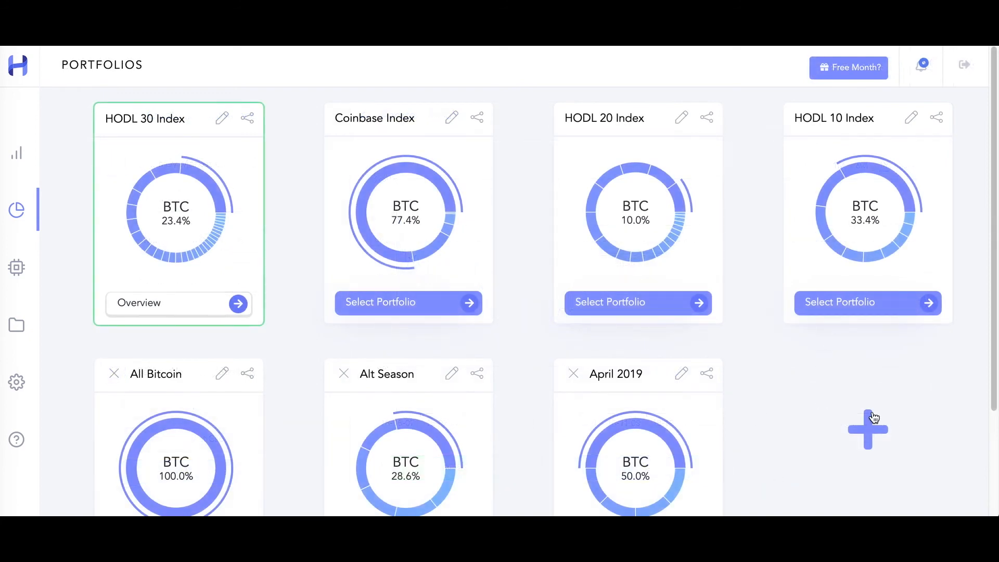
- Start creating a new portfolio from the + card
click(866, 427)
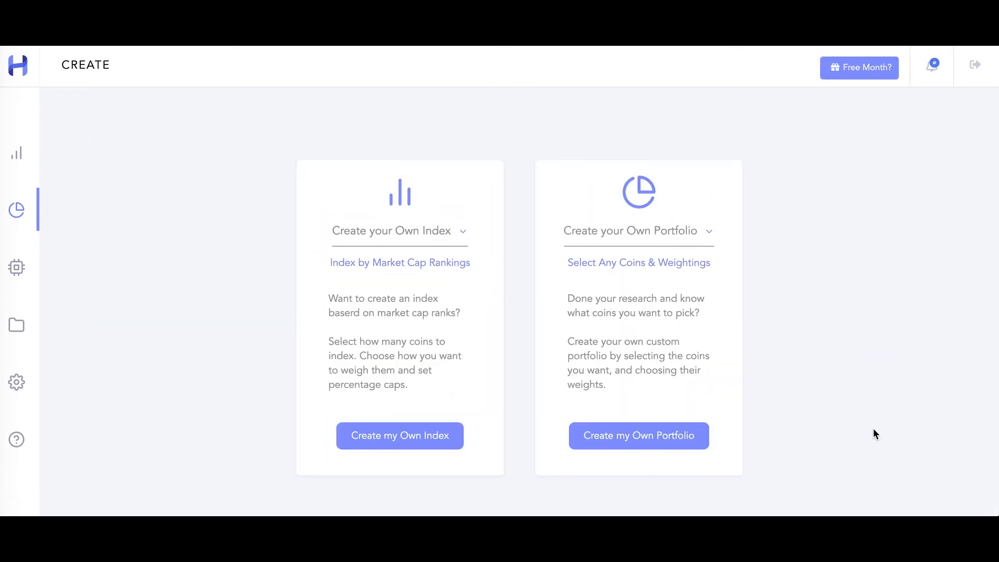
mouse_move(622, 482)
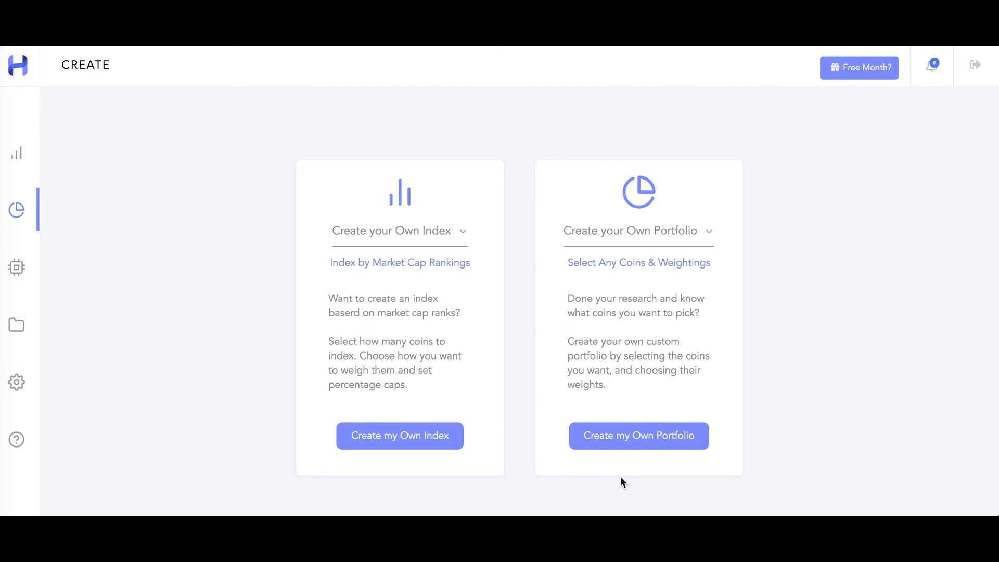
- Start a custom portfolio and add BTC, LTC, BNB, ADA, DASH and STORM to it
click(638, 436)
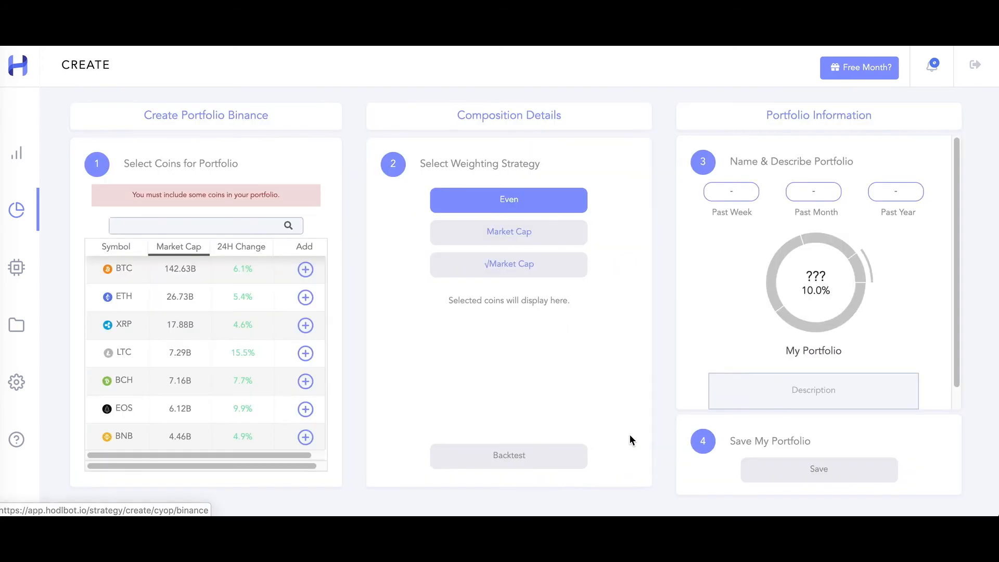
mouse_move(338, 250)
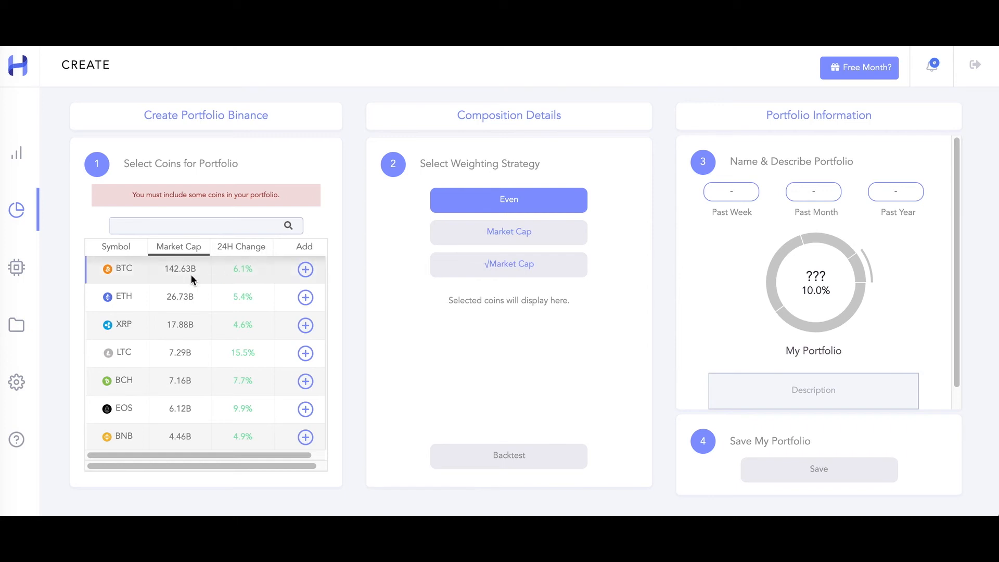
click(305, 268)
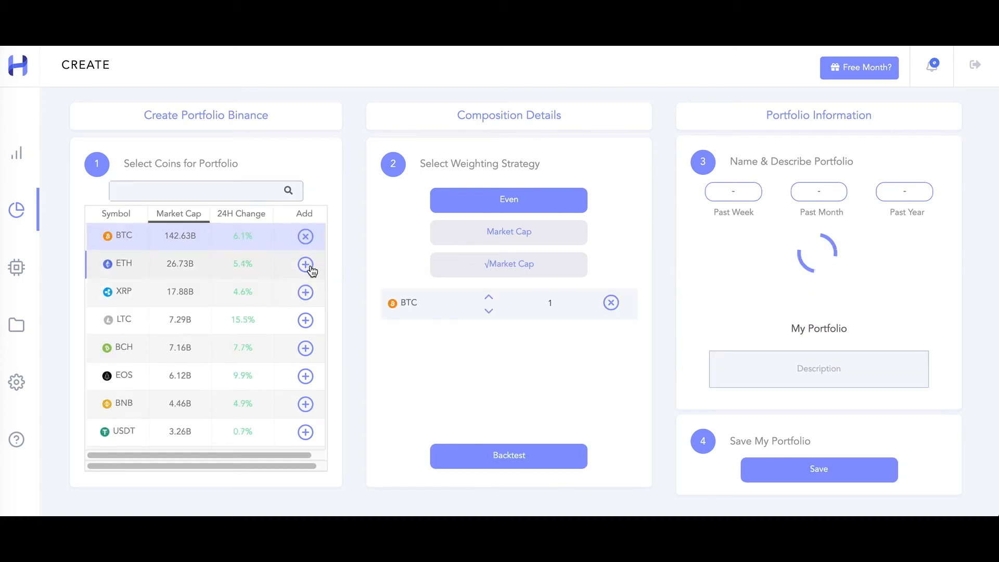
click(304, 320)
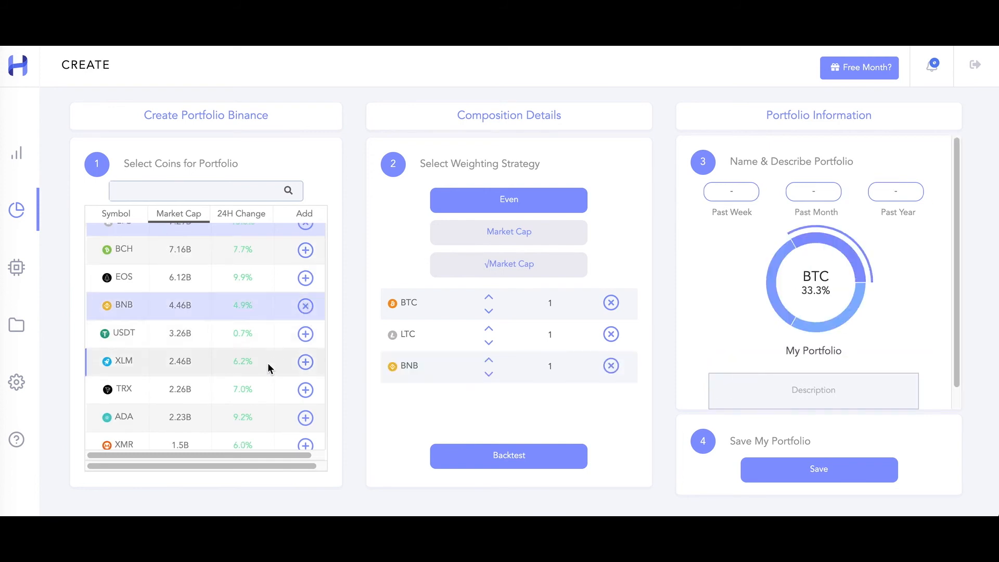
scroll(down, 3)
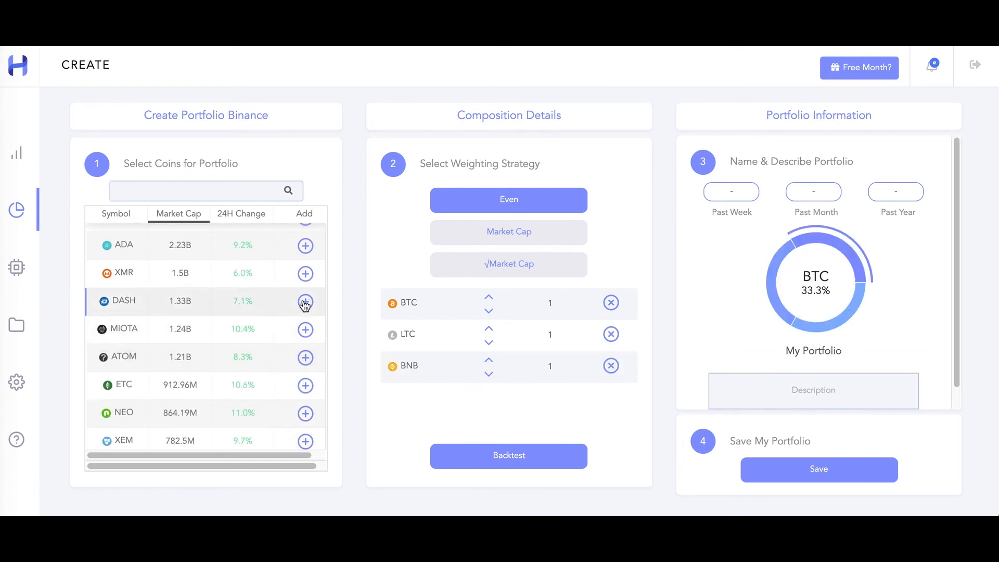
click(305, 246)
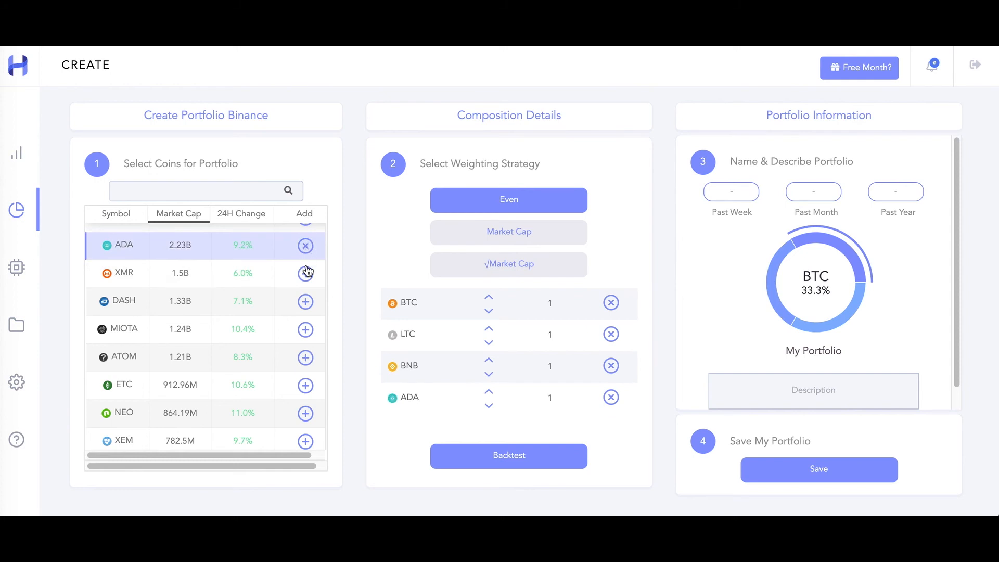
click(305, 302)
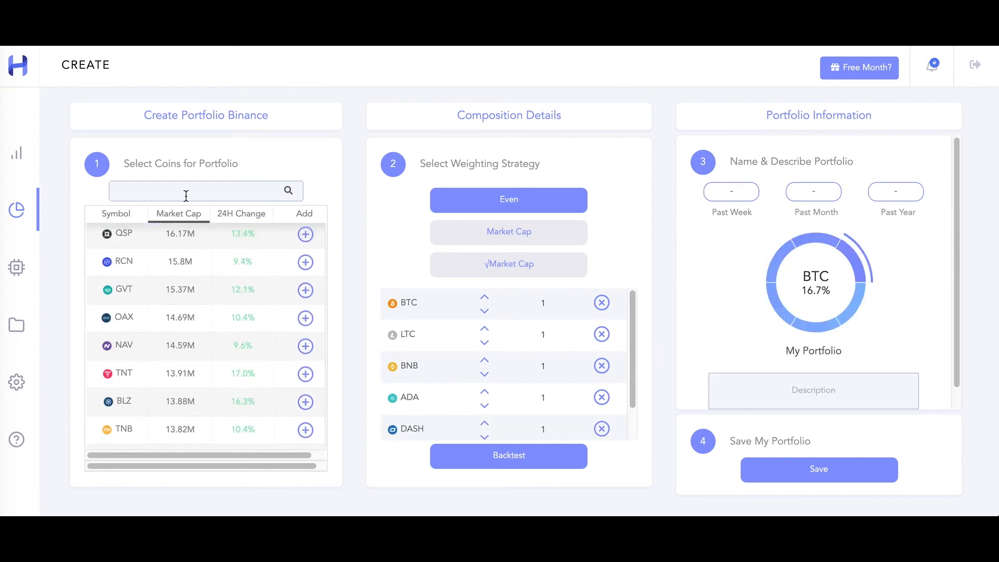
text(to)
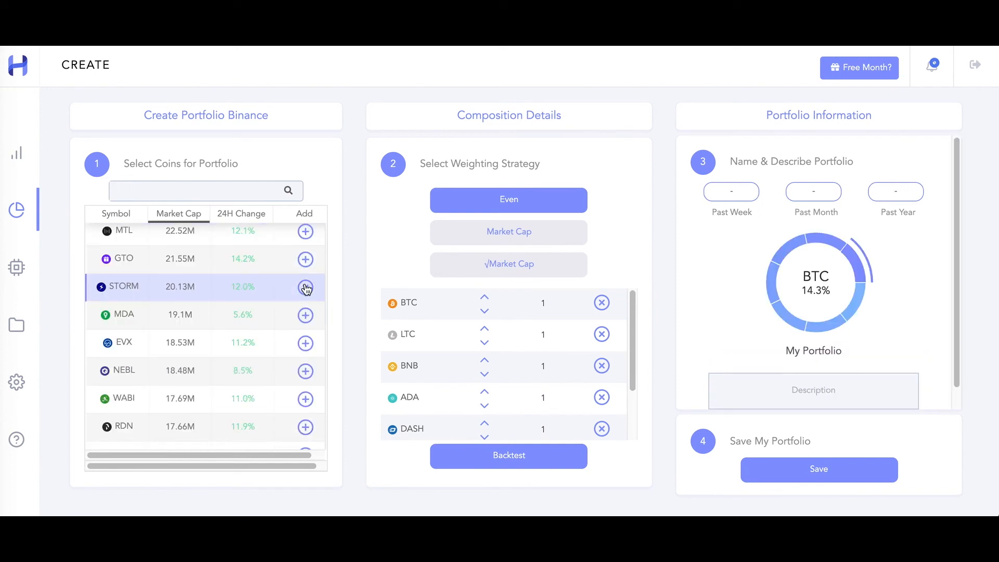
click(305, 287)
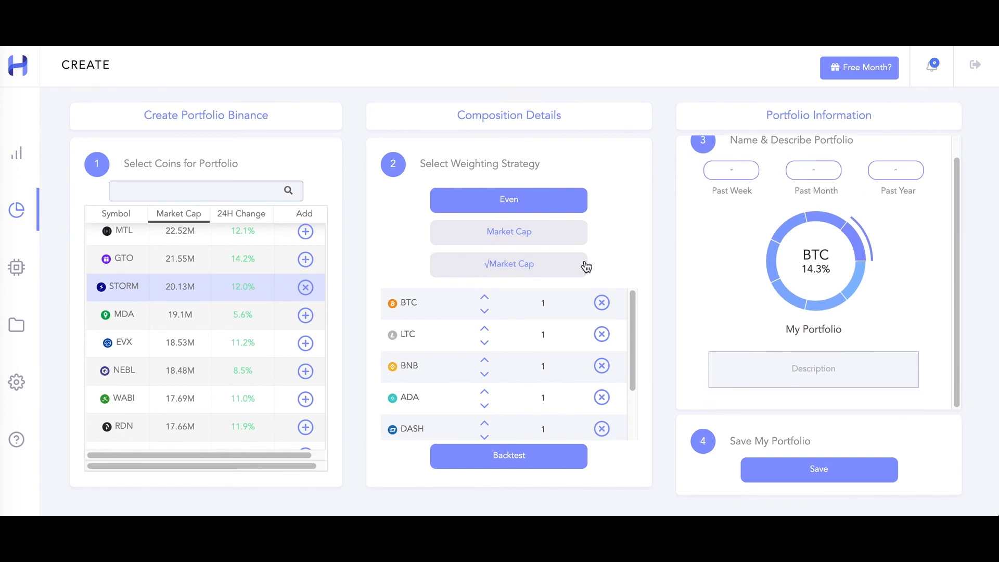
- Weight the coins by market cap and save the portfolio as My Portfolio
click(509, 232)
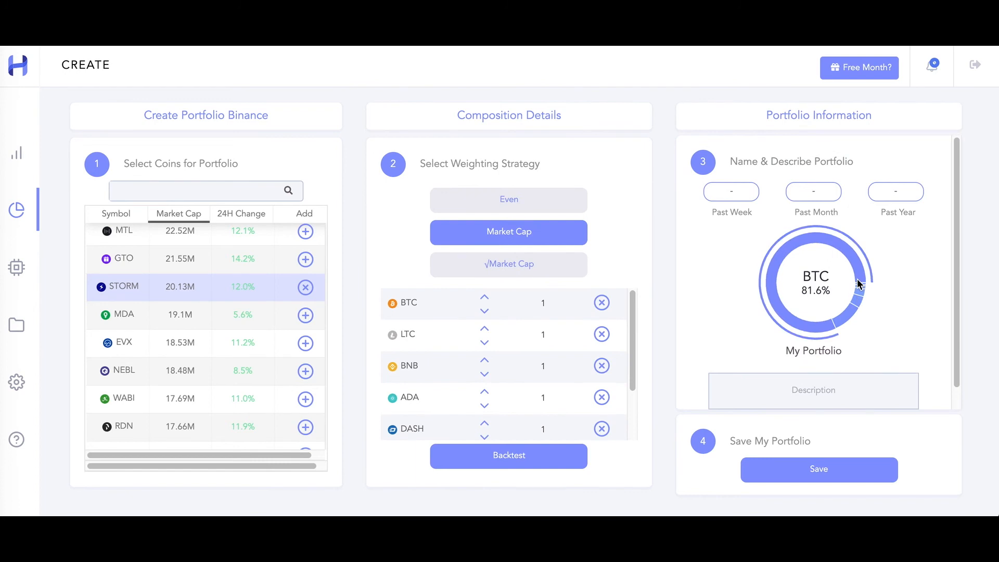
mouse_move(864, 293)
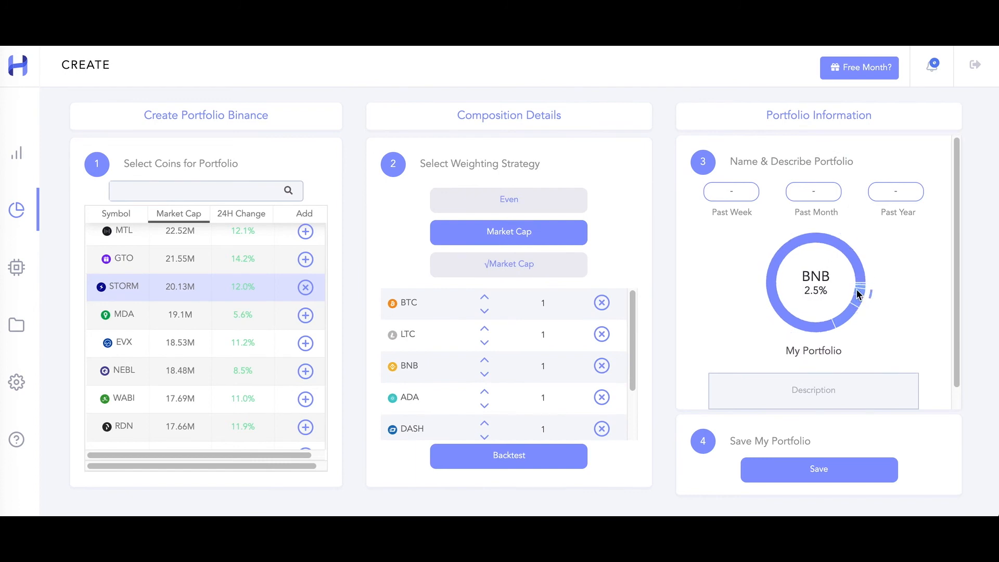
mouse_move(860, 292)
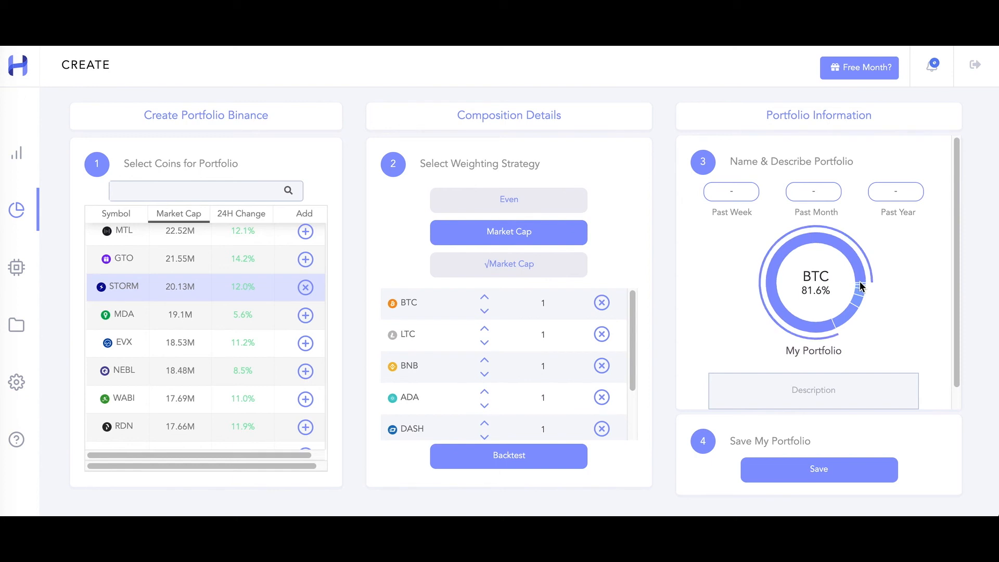
click(508, 455)
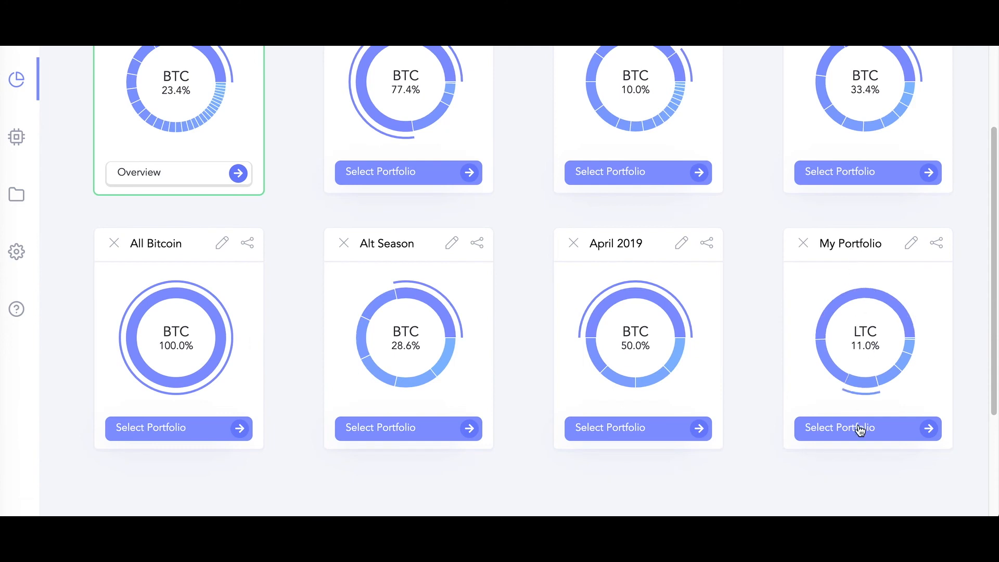
- Switch the active strategy to My Portfolio and confirm the rebalancing
click(840, 427)
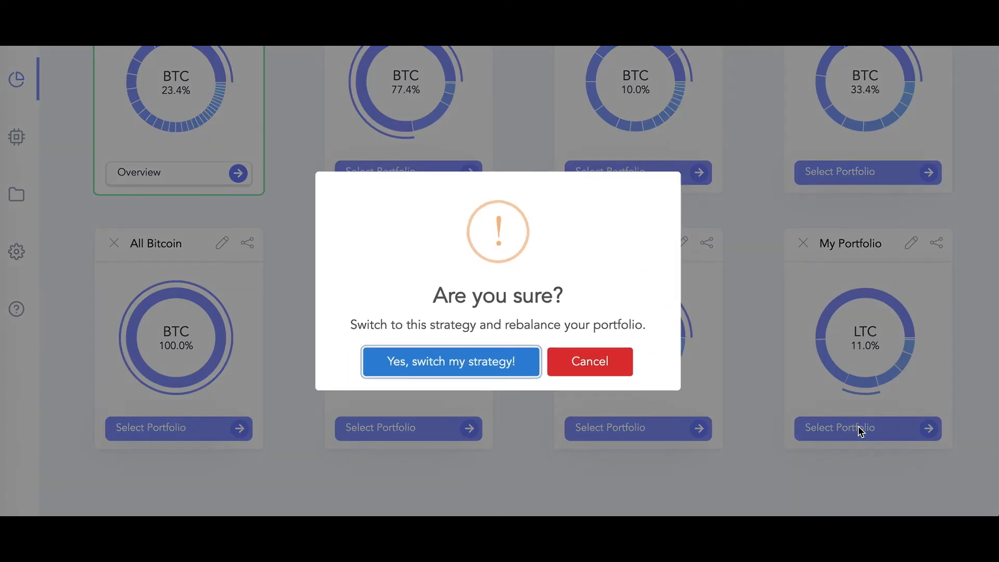
click(451, 361)
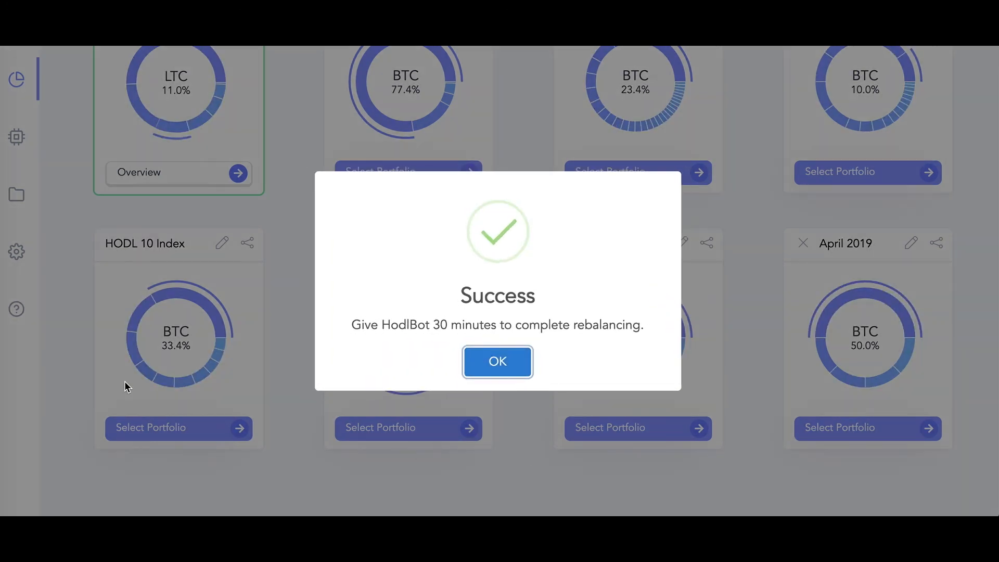
click(497, 361)
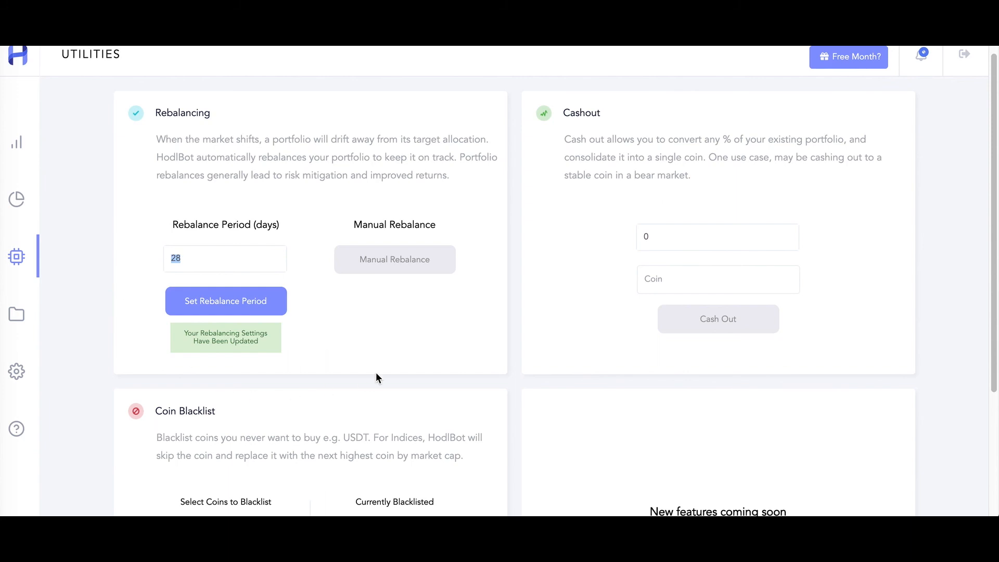
- Set the rebalance period to 7 days on Utilities and apply it
text(7)
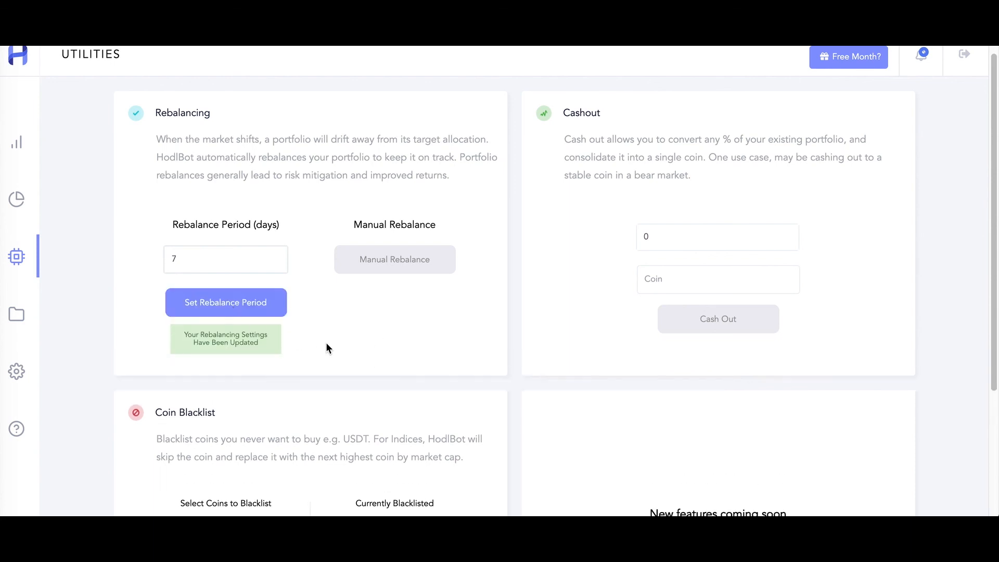
click(16, 324)
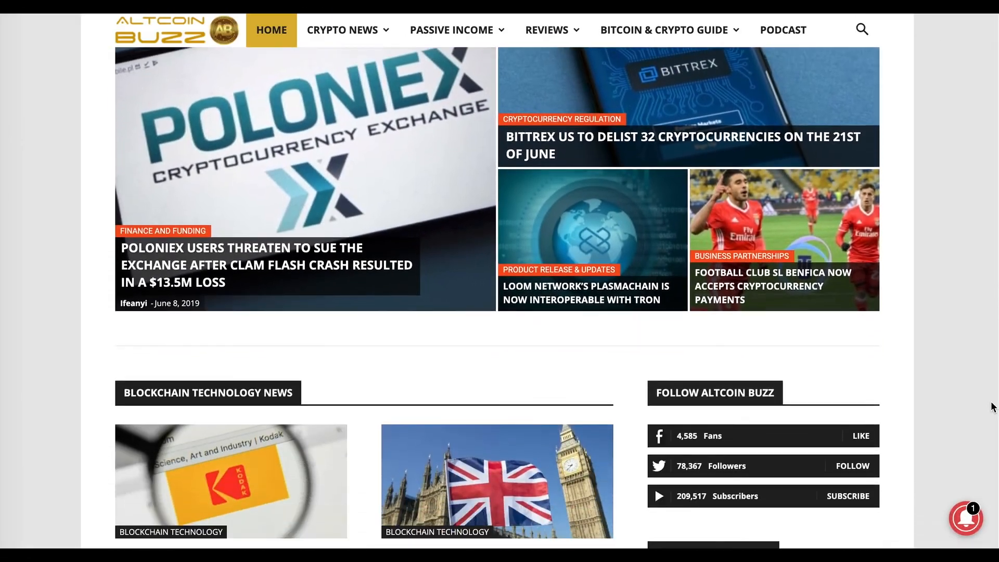
- Scroll down the Altcoin Buzz homepage to the cryptocurrency regulation articles
scroll(down, 3)
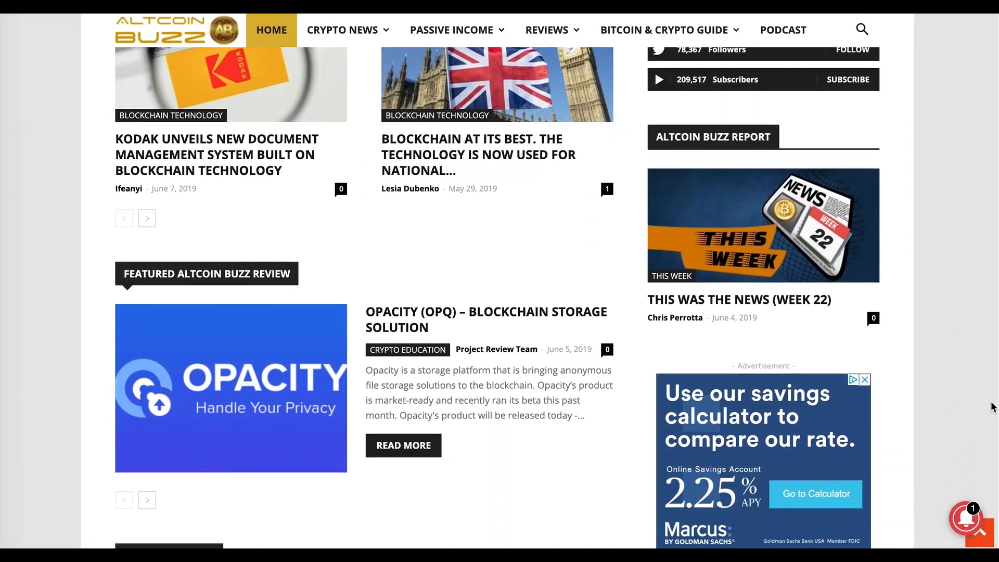
scroll(down, 3)
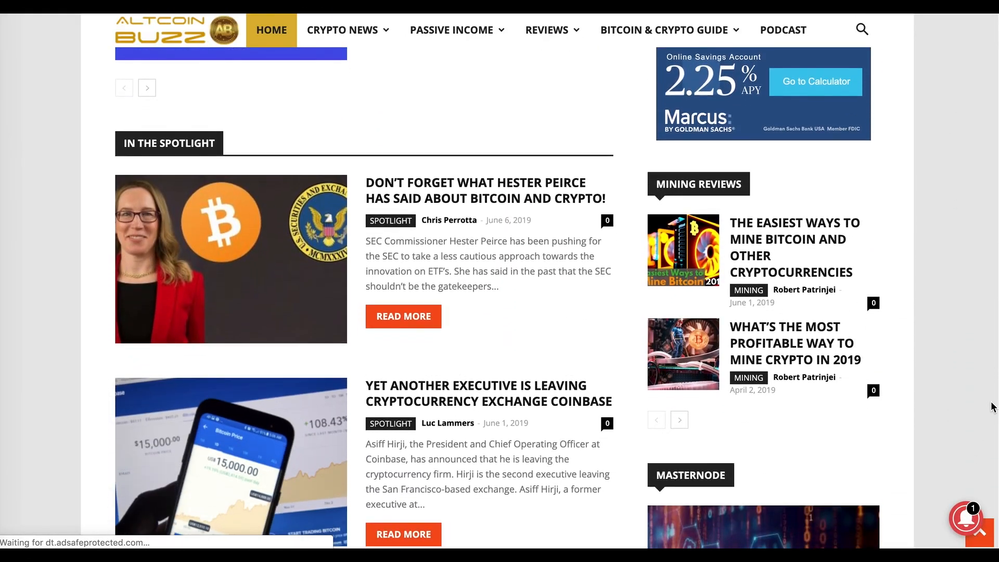
scroll(down, 3)
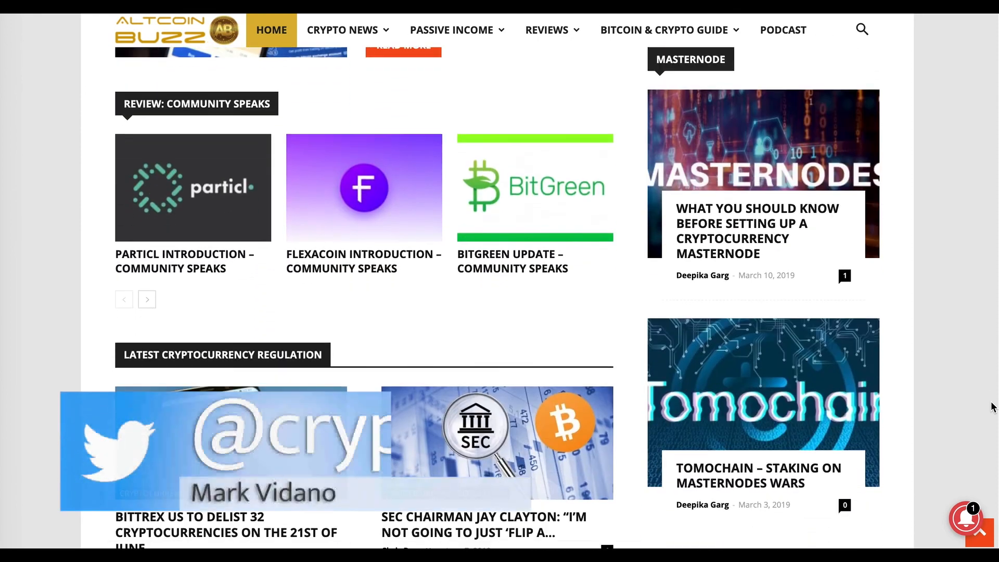
scroll(down, 3)
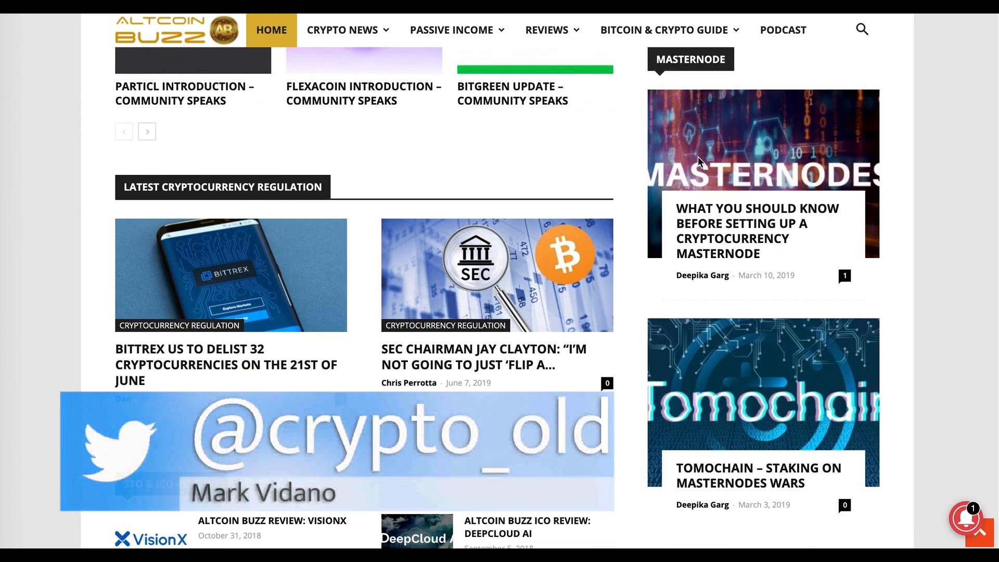